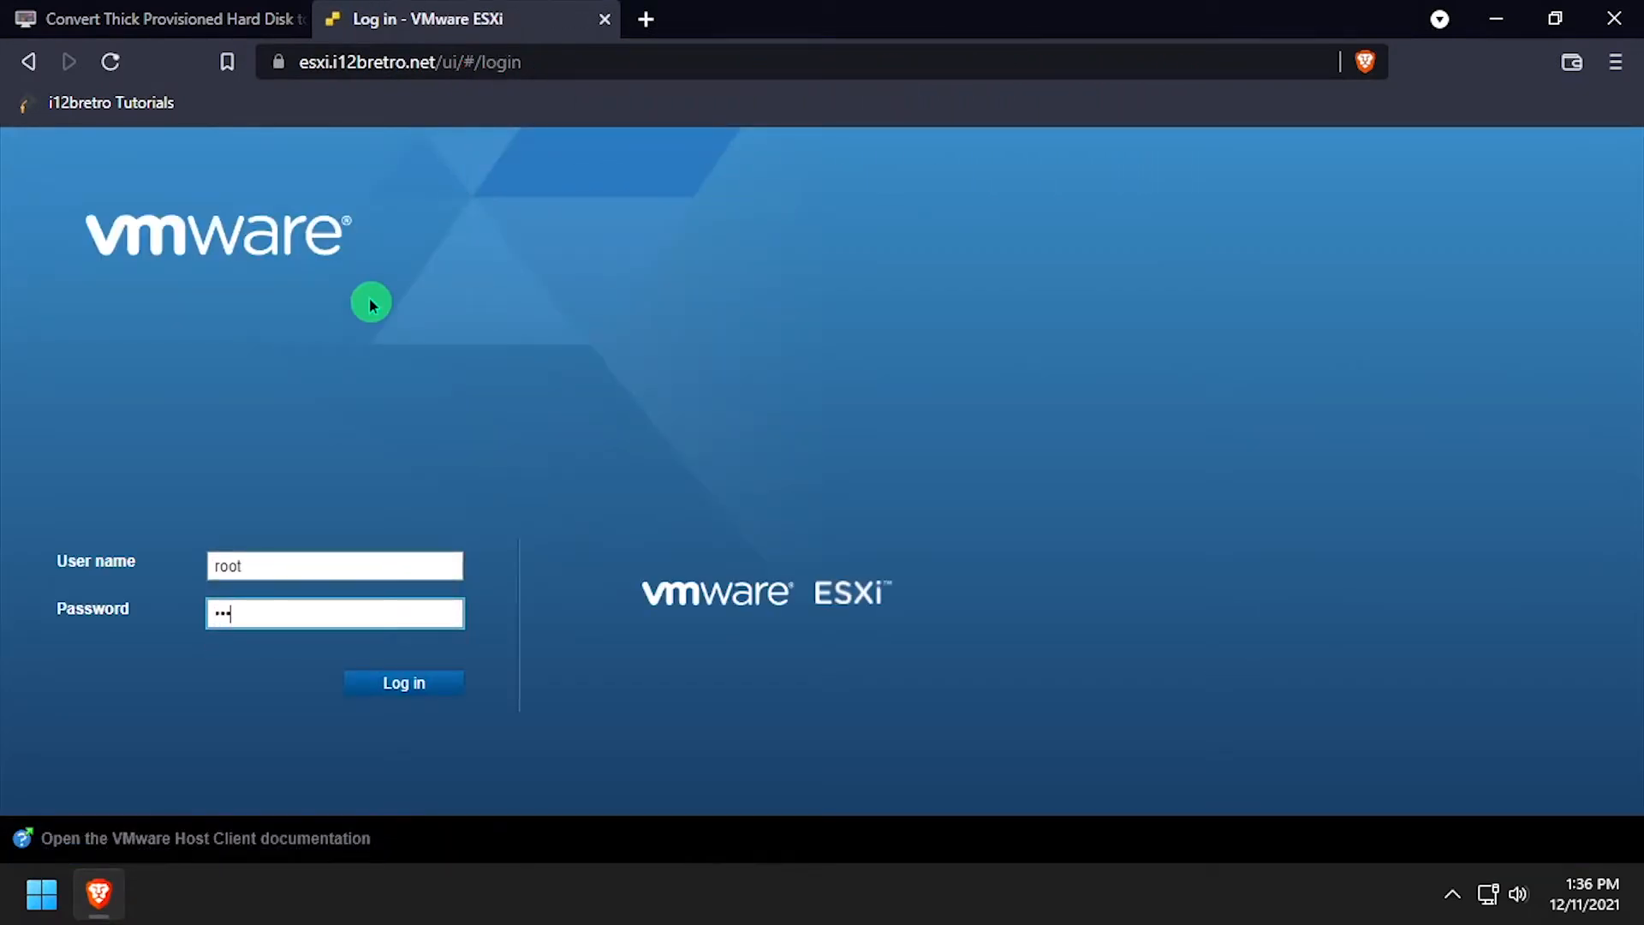
Log in to the ESXi host and confirm SSH is enabled under host Actions
click(404, 682)
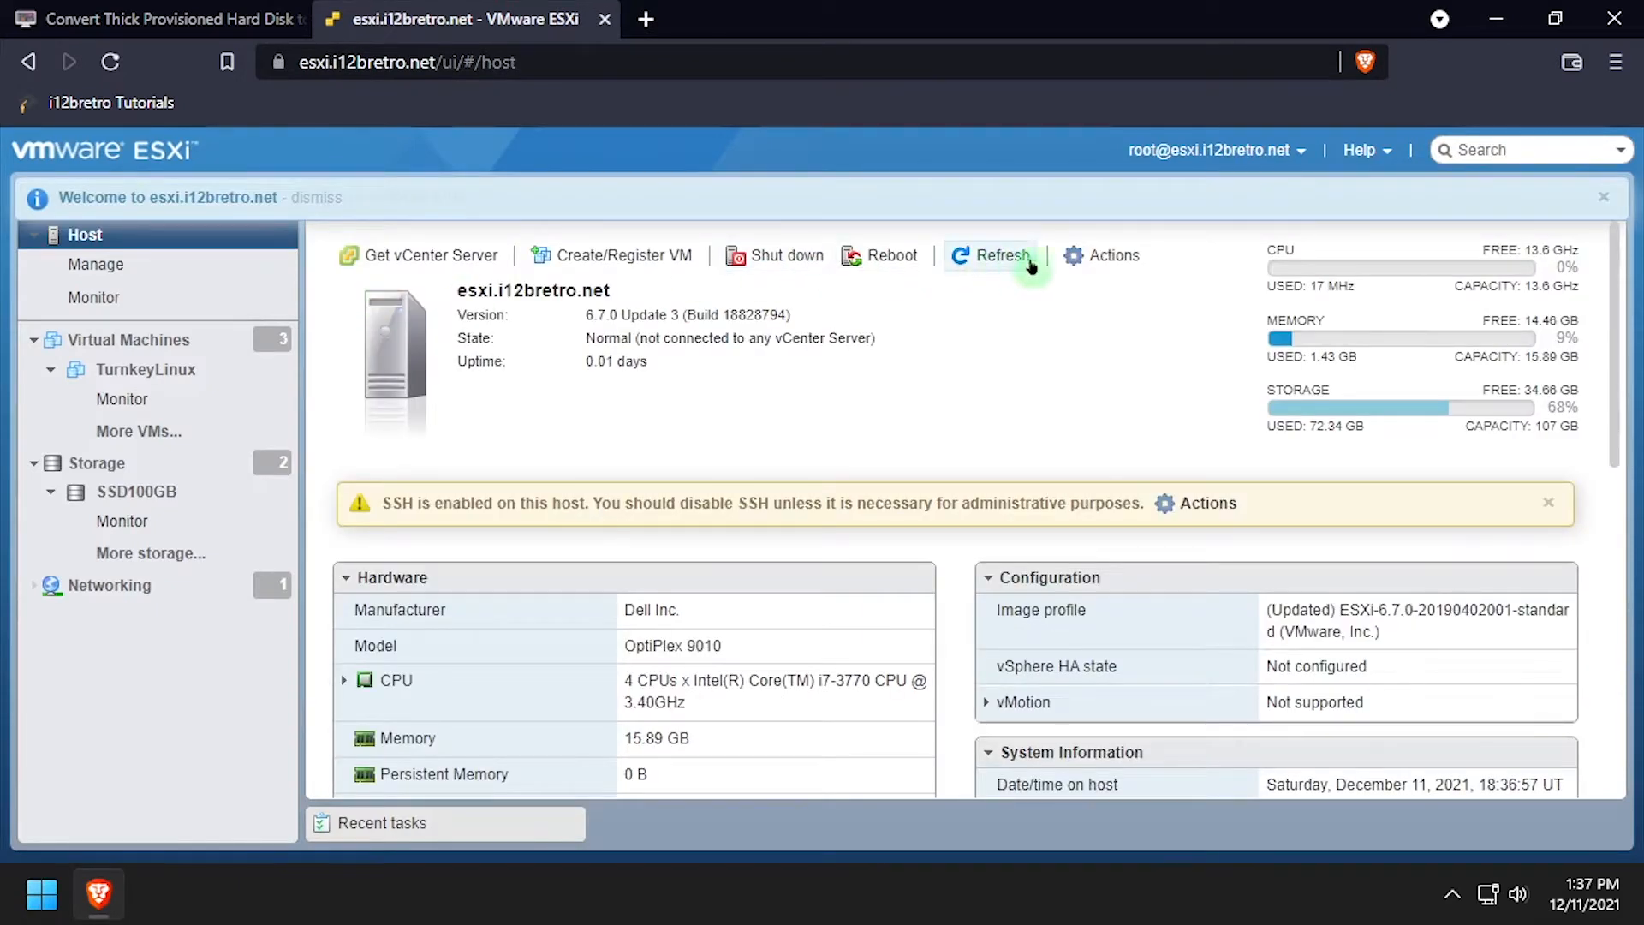
click(1101, 255)
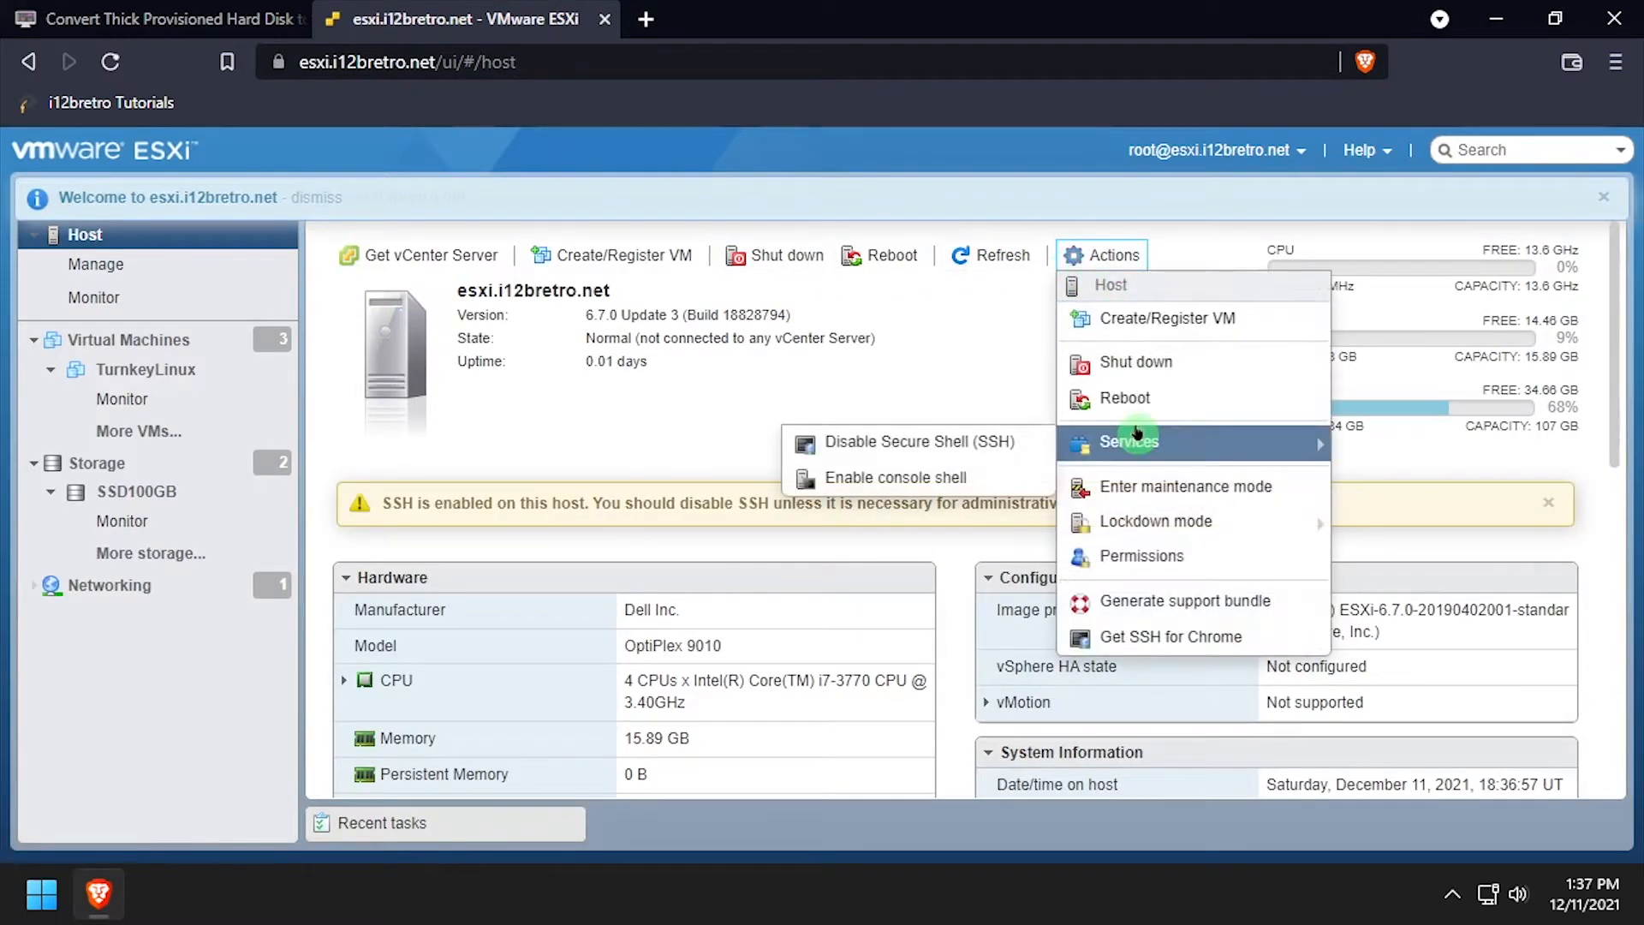
mouse_move(623, 420)
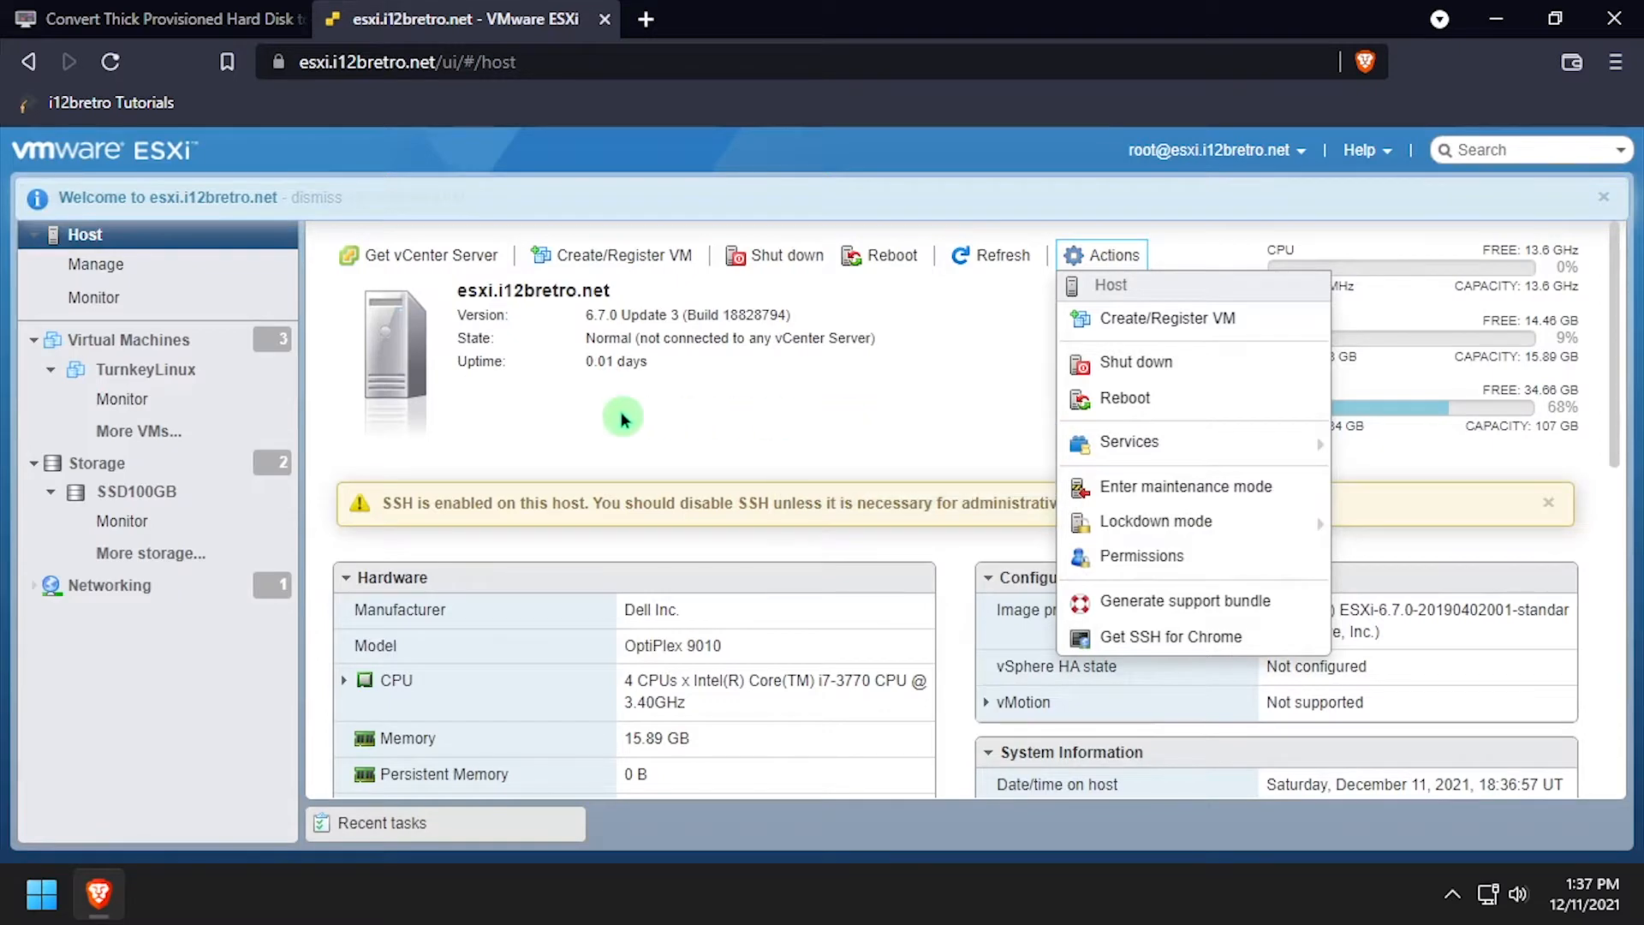
Note the TurnkeyLinux disk path 'TurnkeyLinux/TurnkeyLinux.vmdk' from Hard disk 1's backing file
click(126, 339)
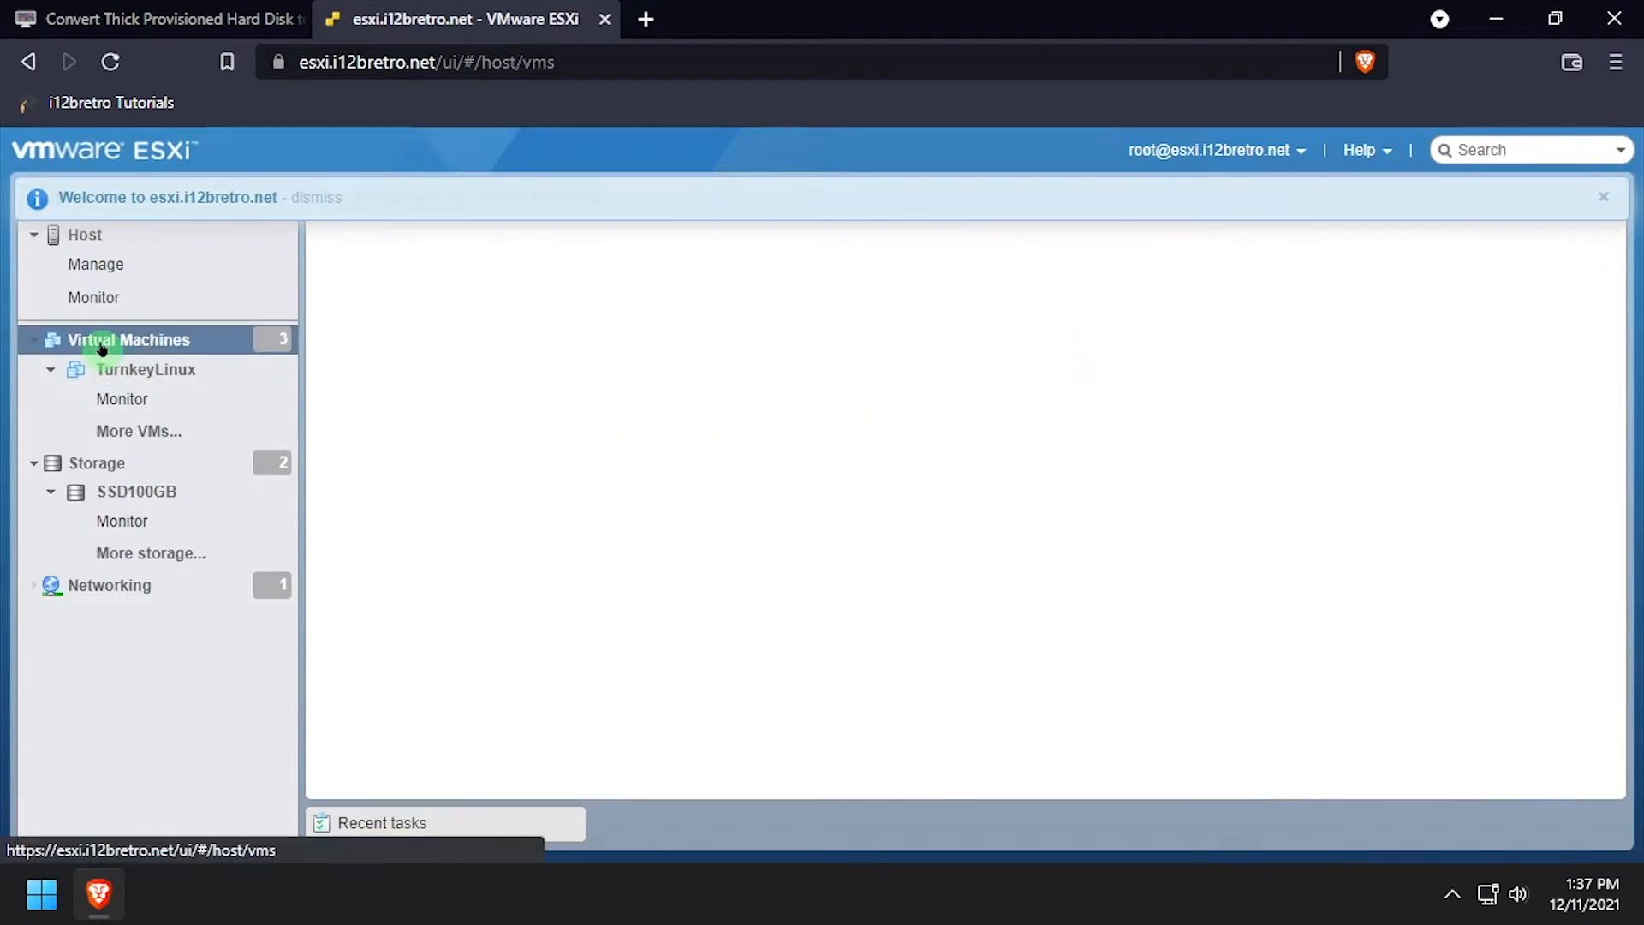
click(145, 369)
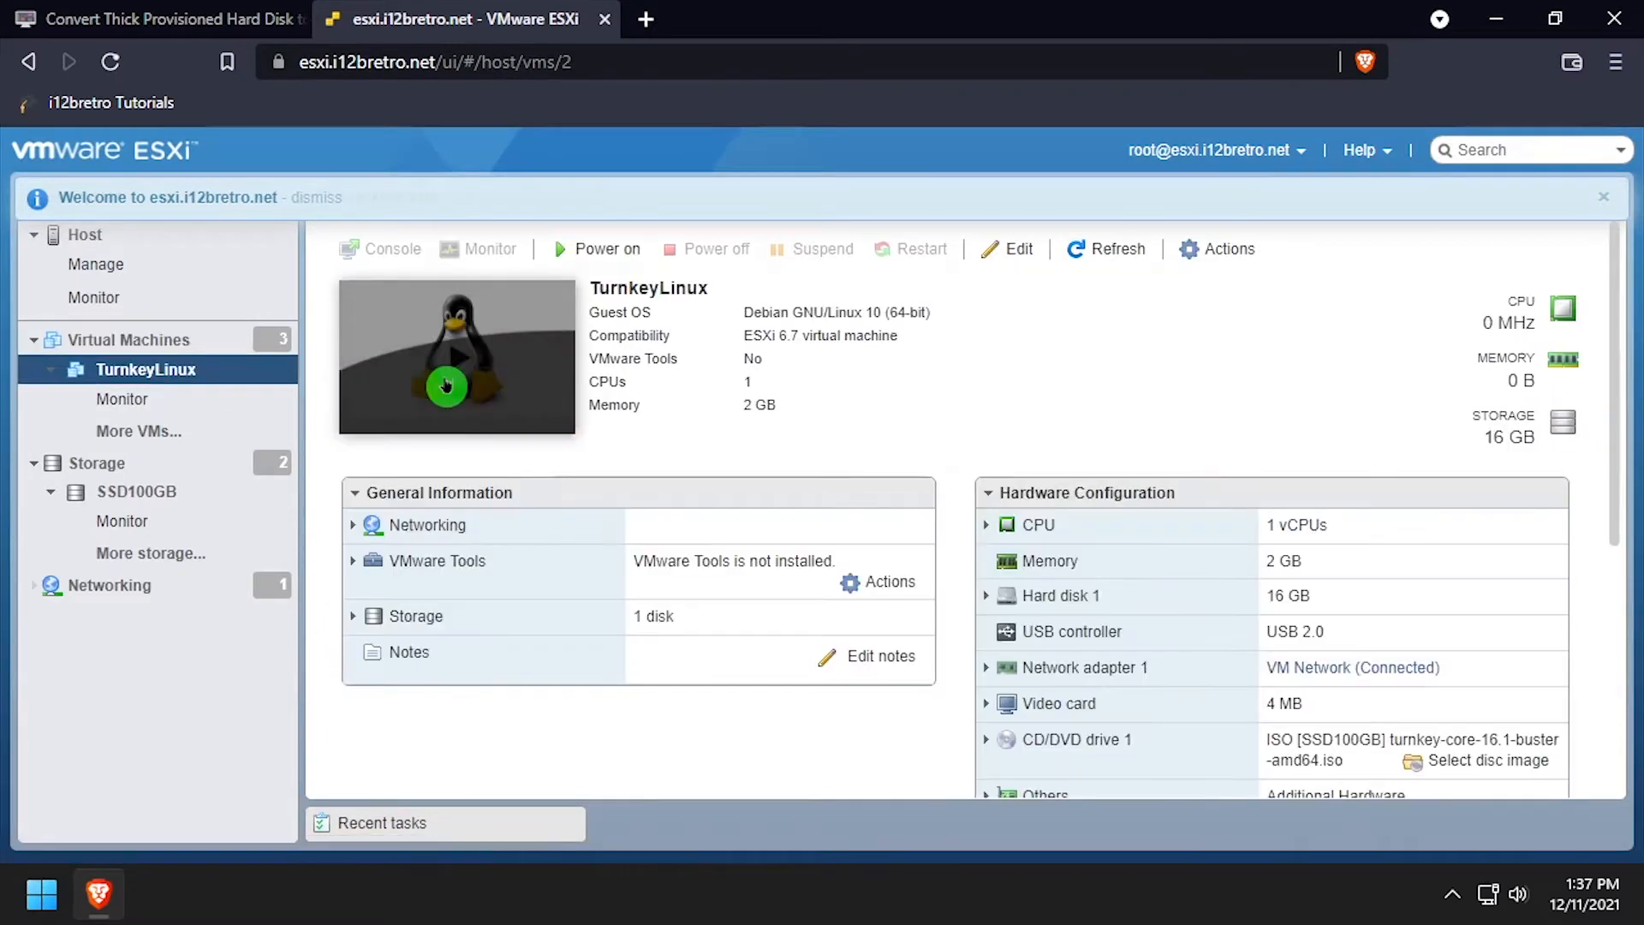
click(985, 596)
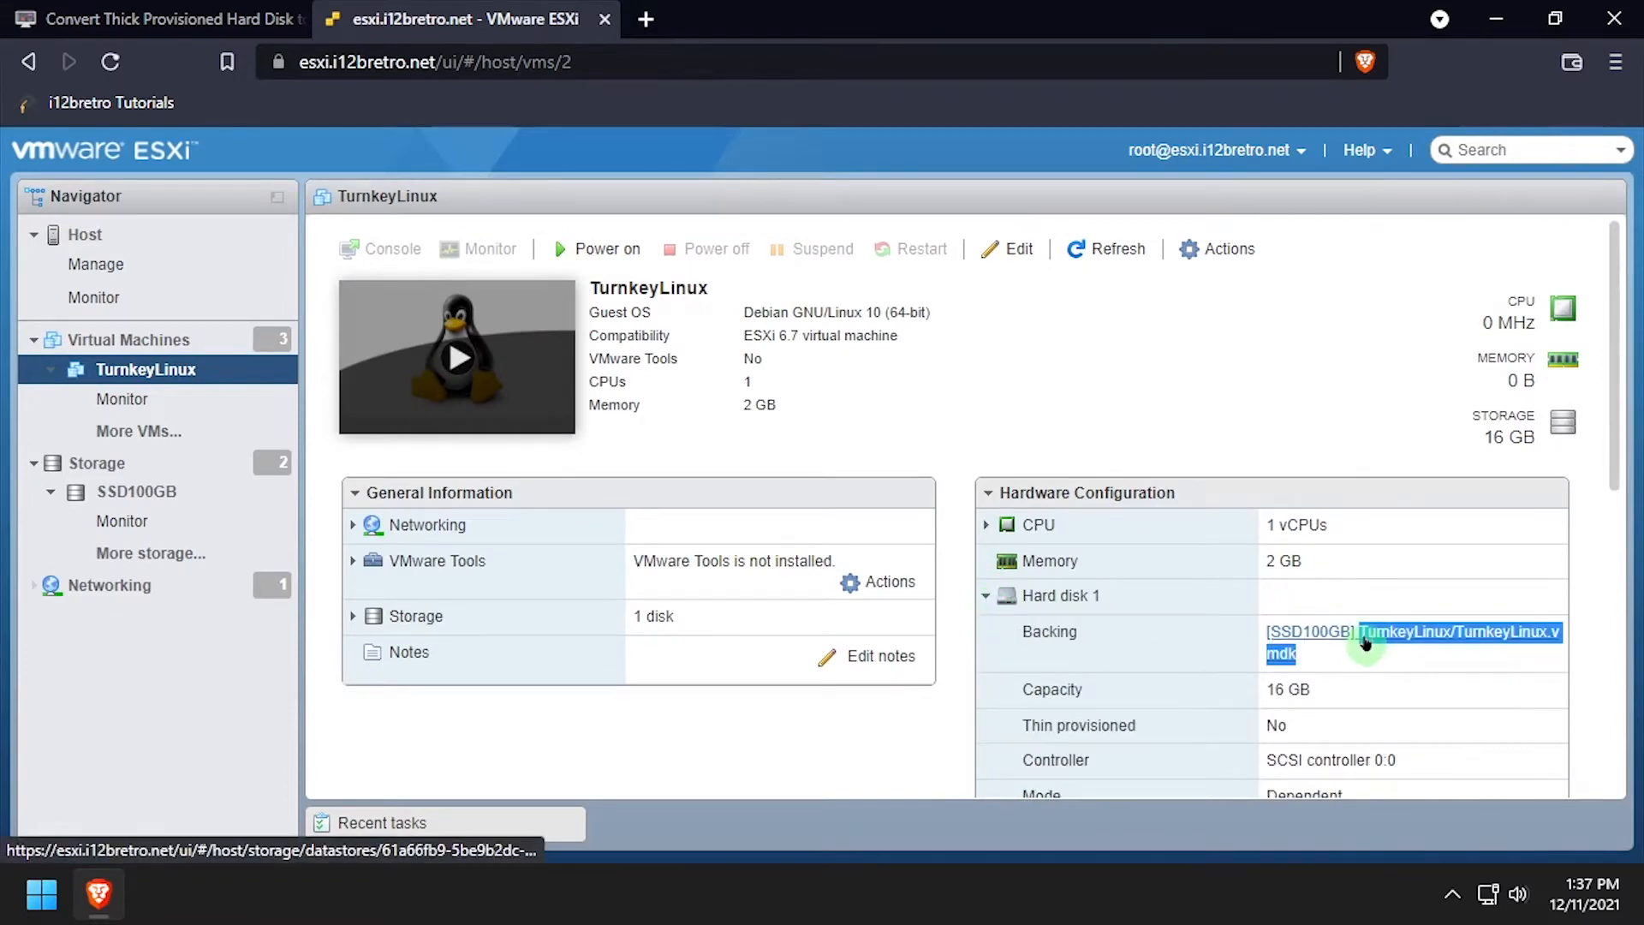
key(Win+r)
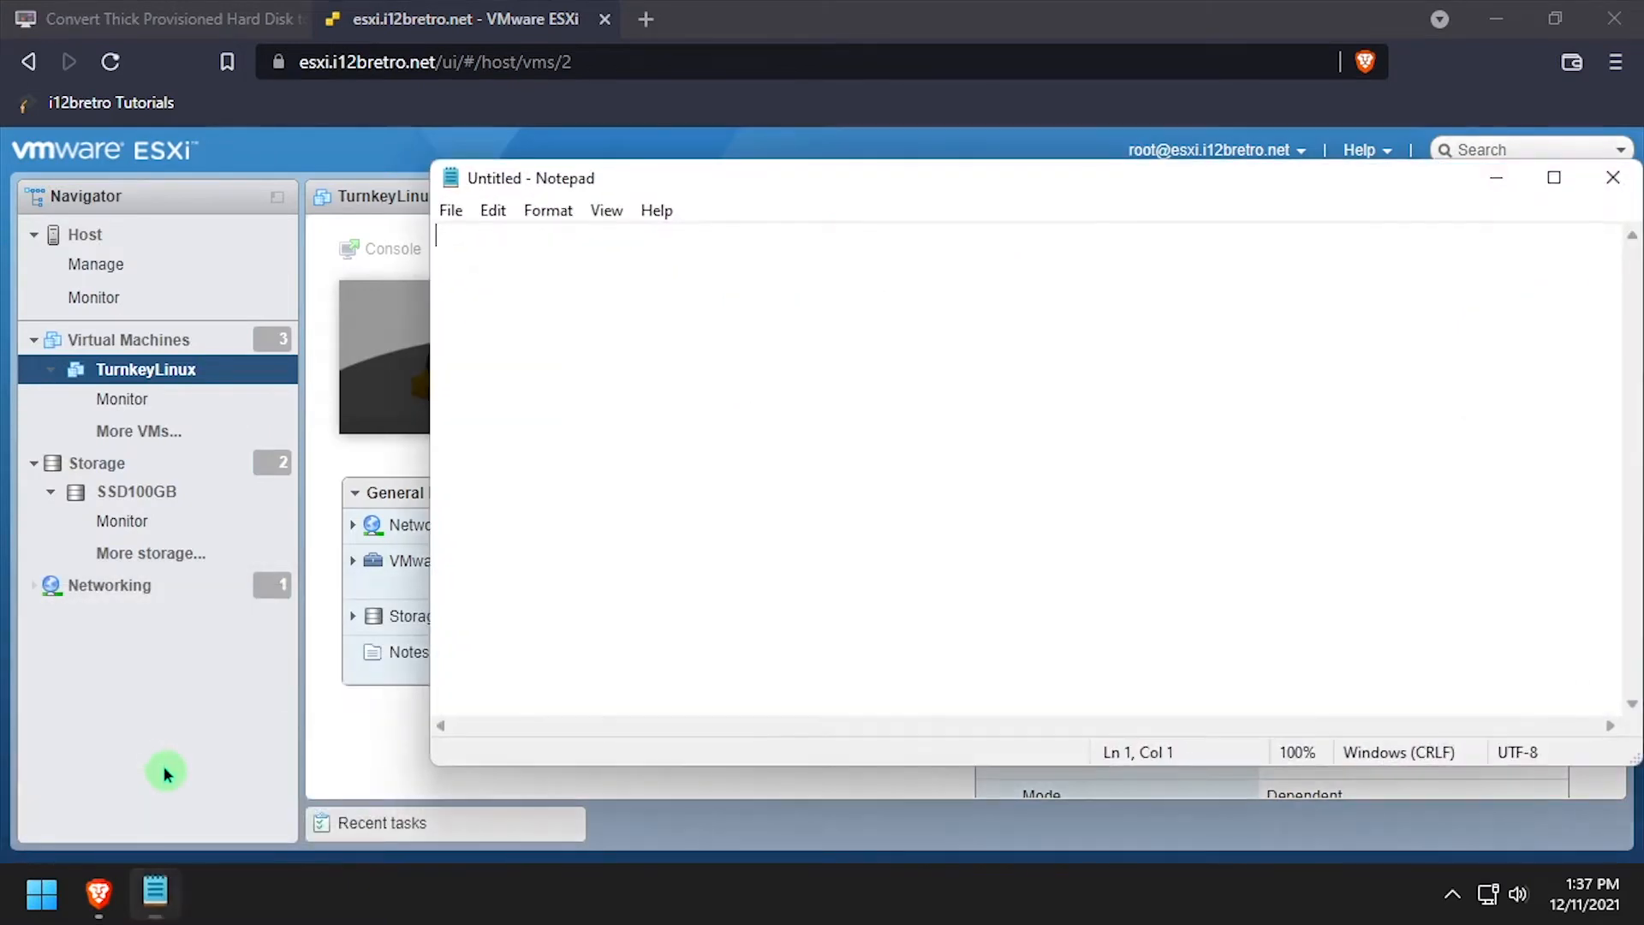
text(TurnkeyLinux/TurnkeyLinux.vmdk)
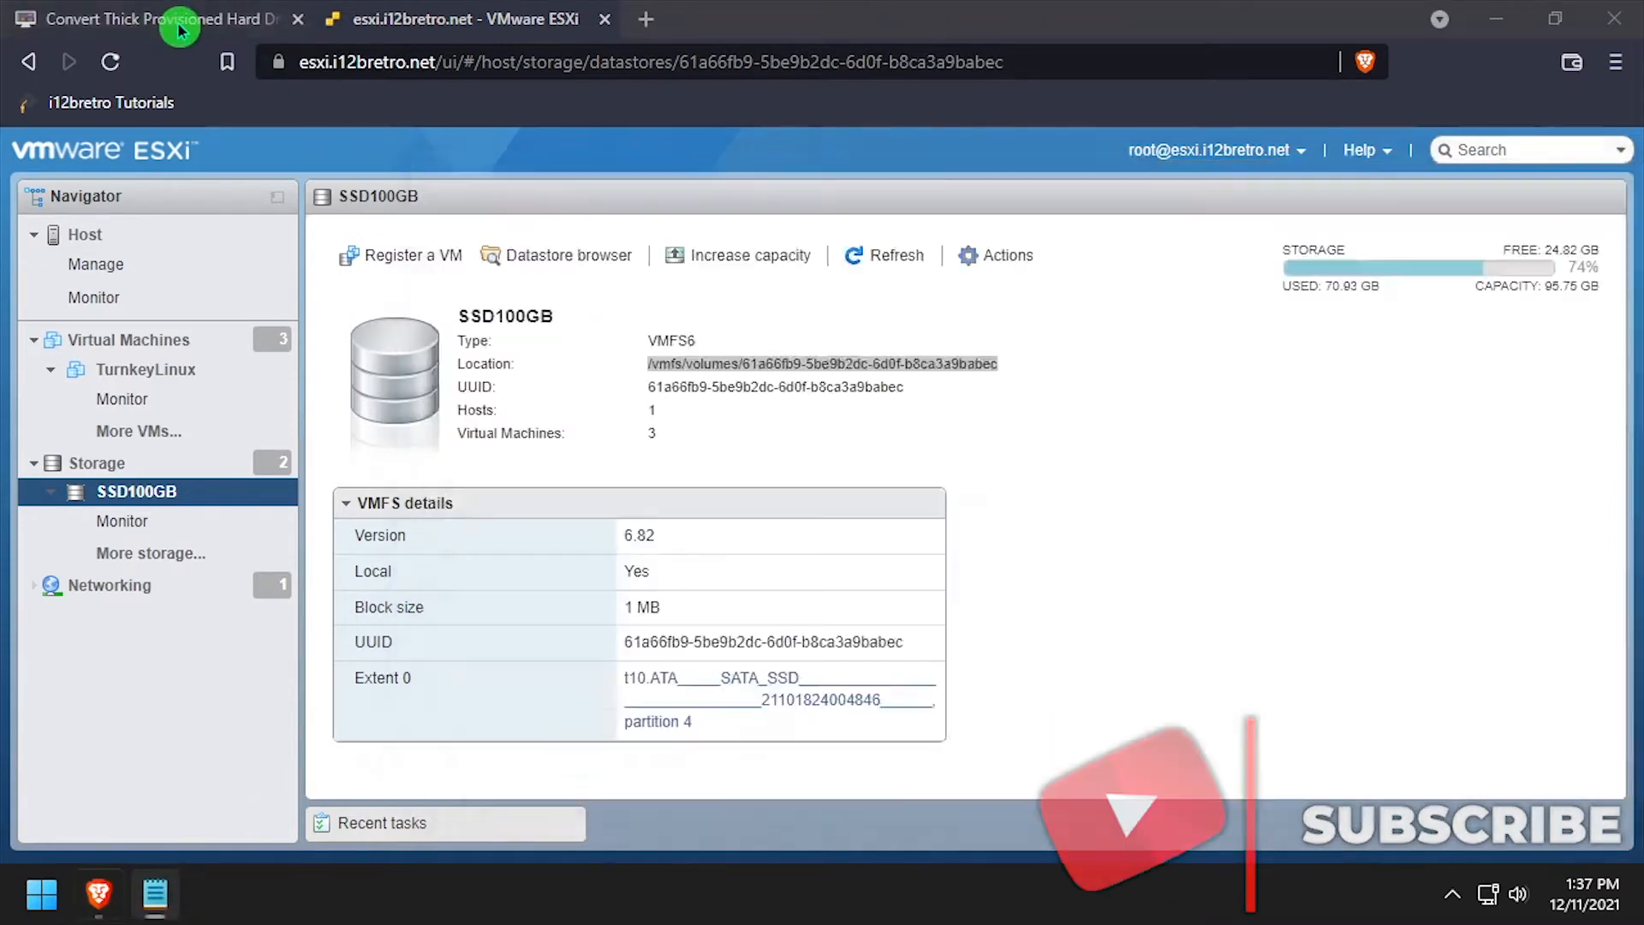
click(171, 19)
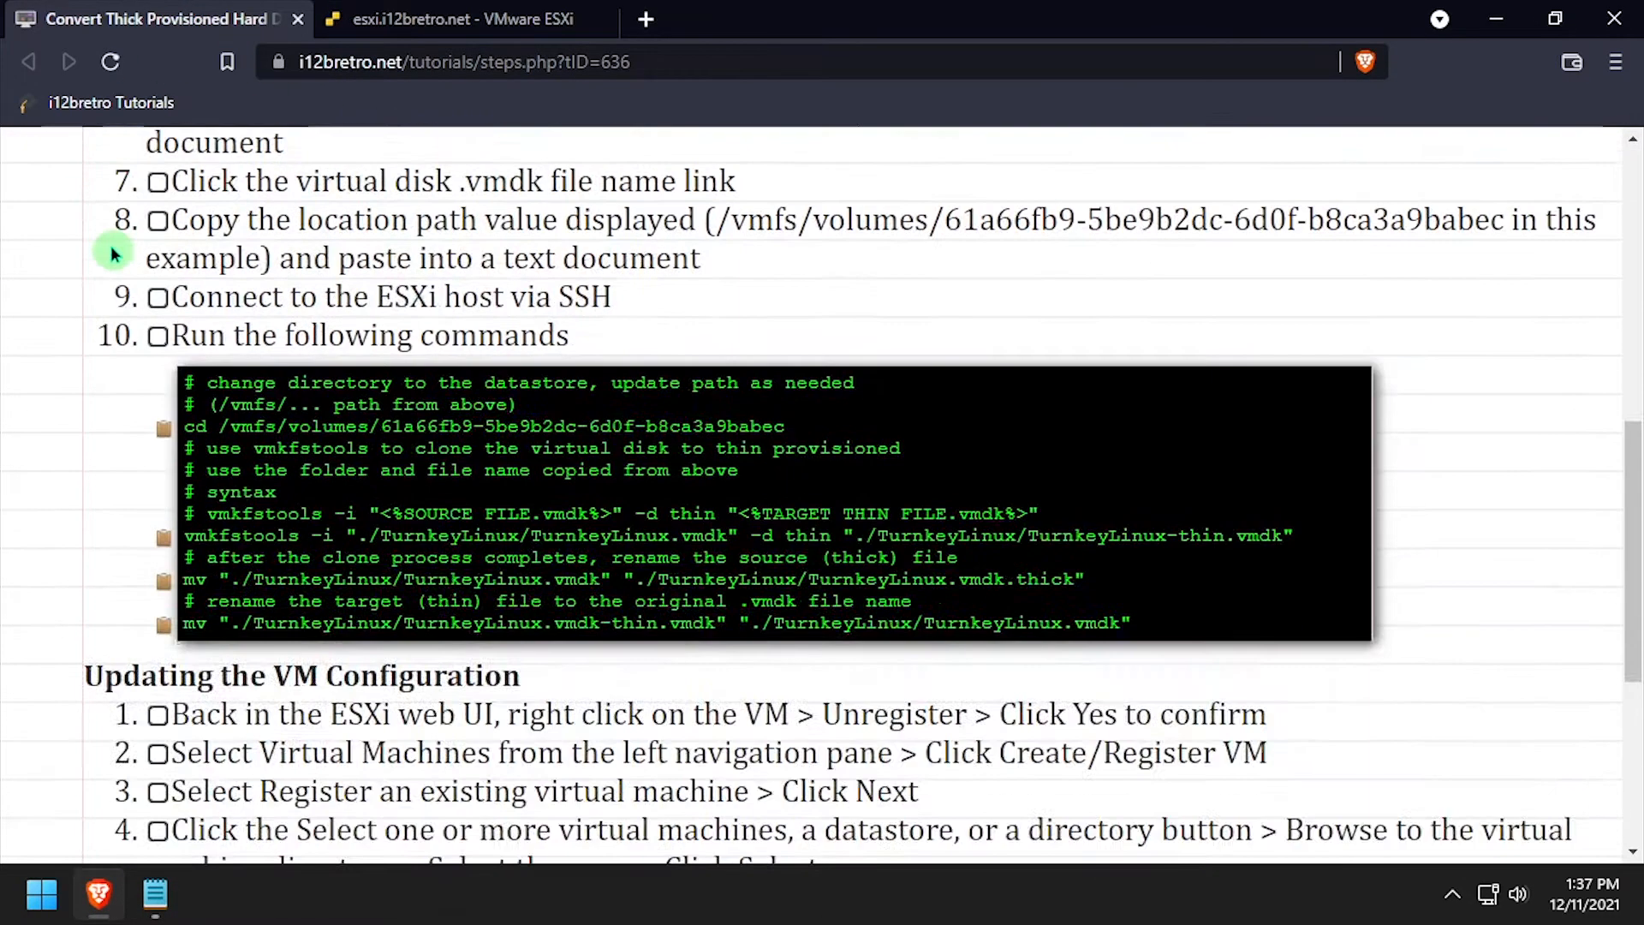
right_click(36, 895)
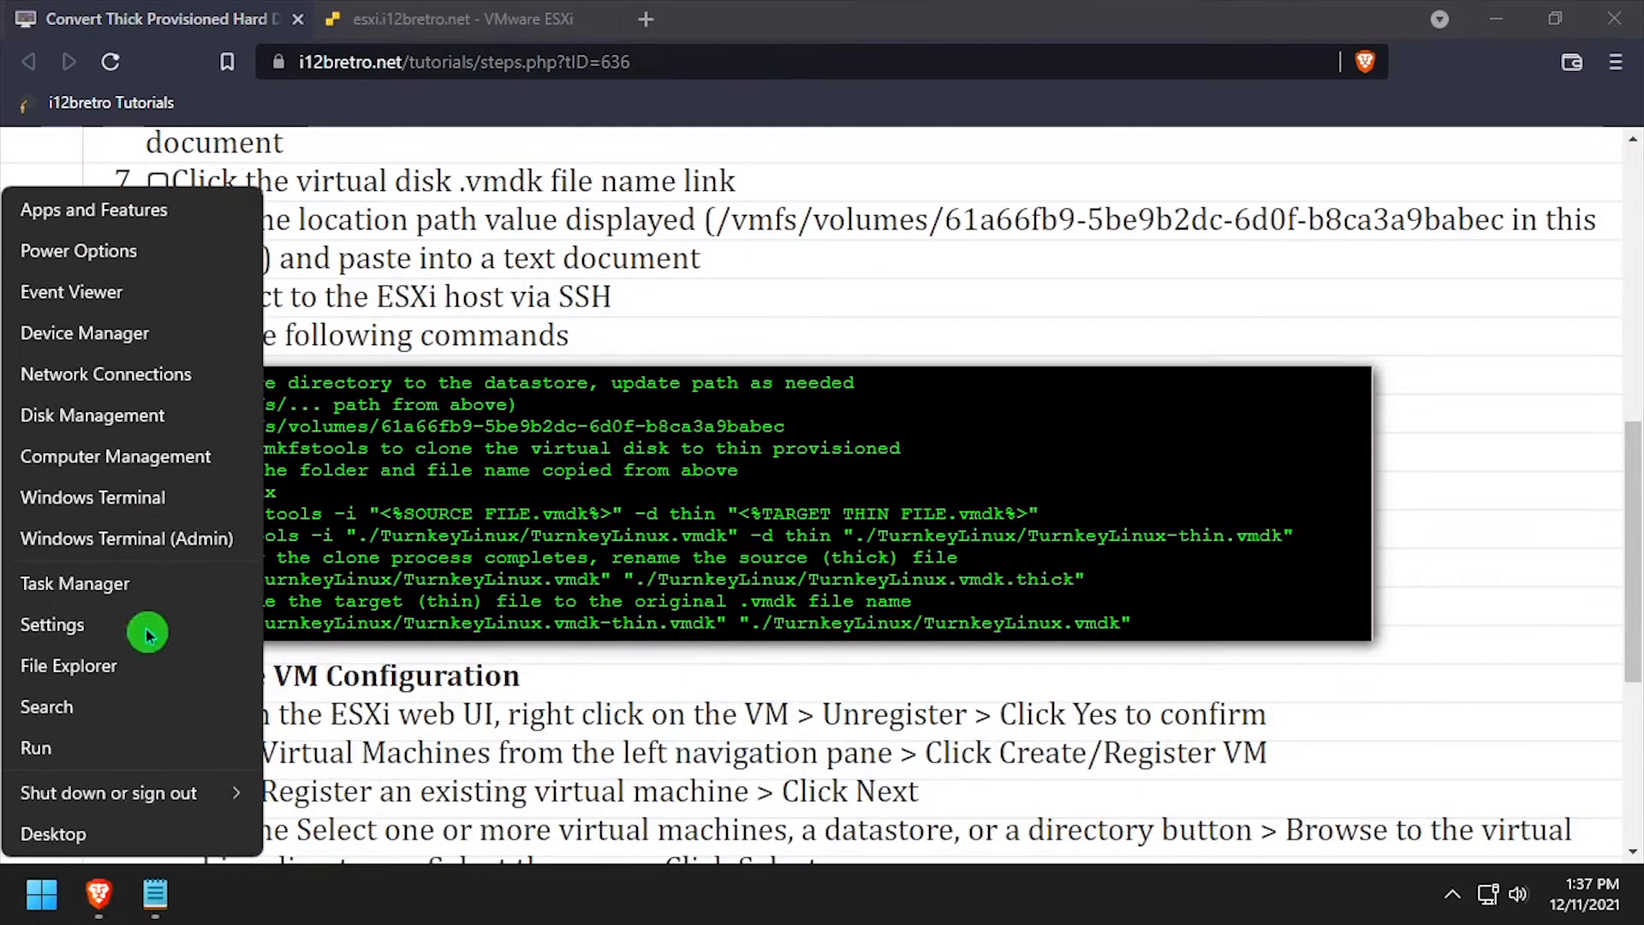
click(93, 497)
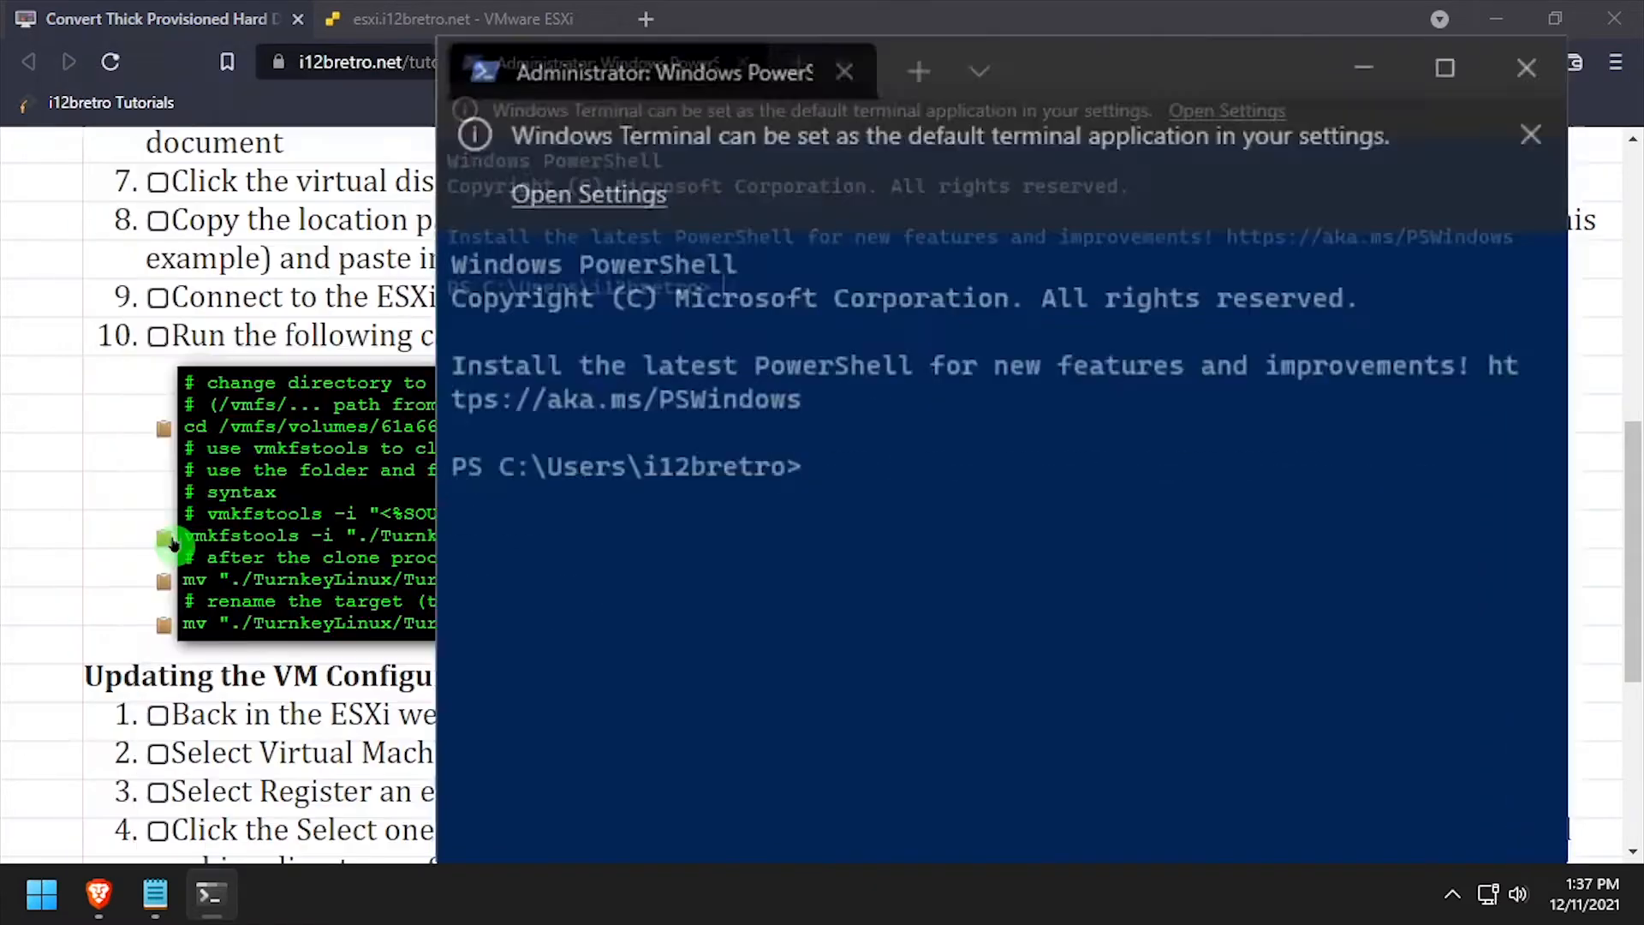
text(ssh)
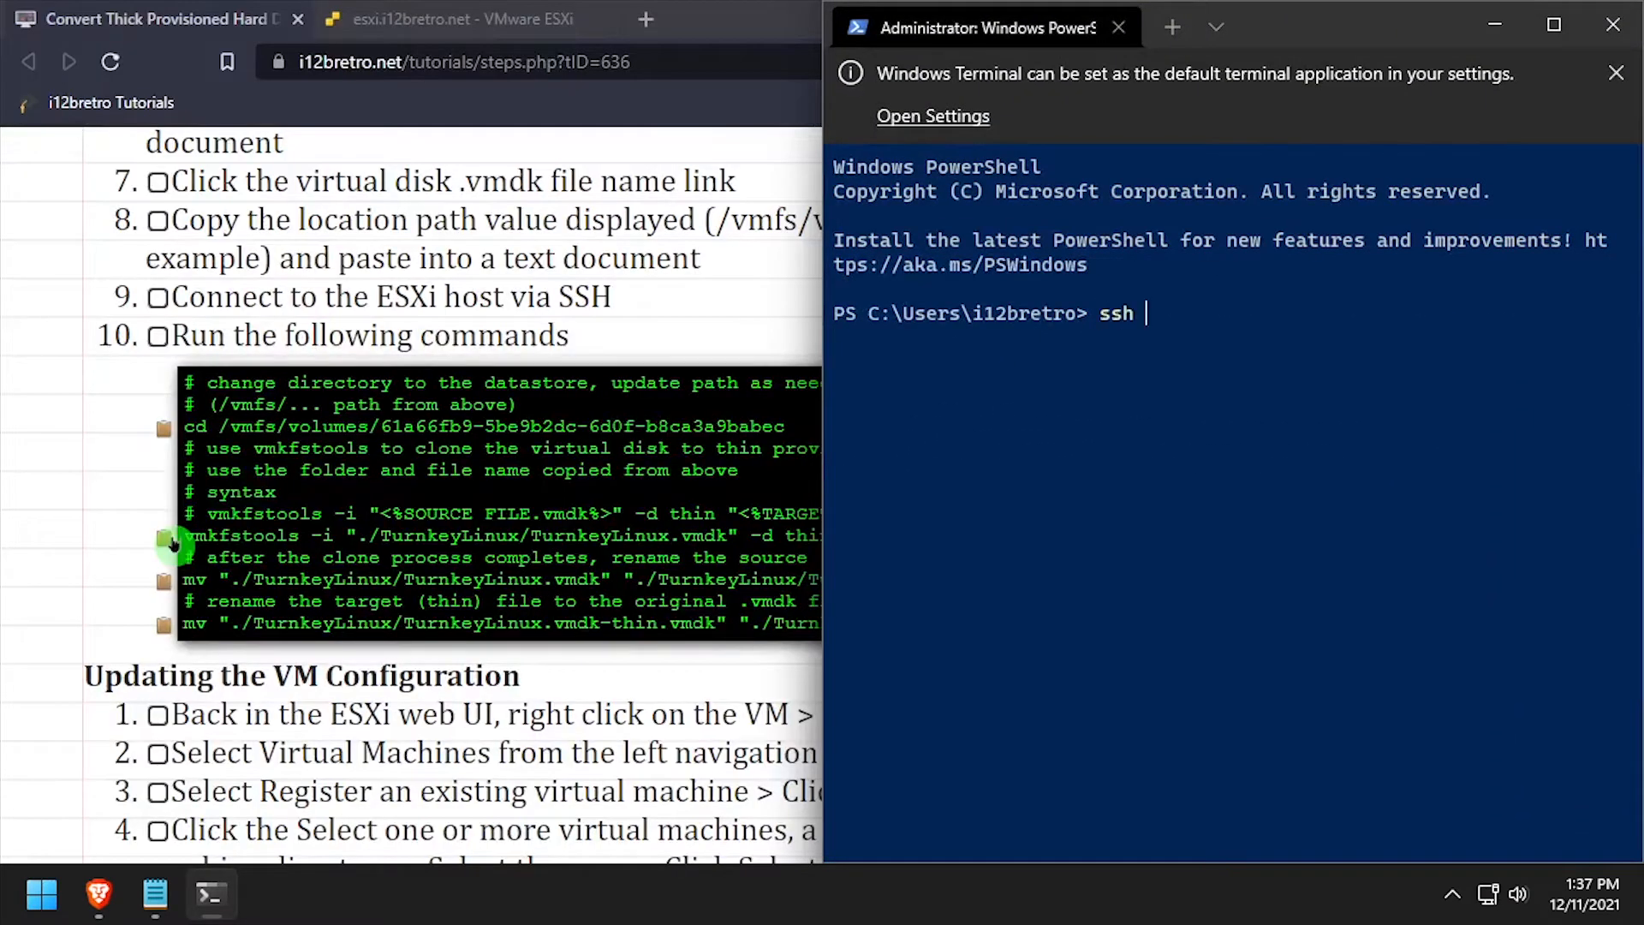
text(root@esxi.i12bretro.net)
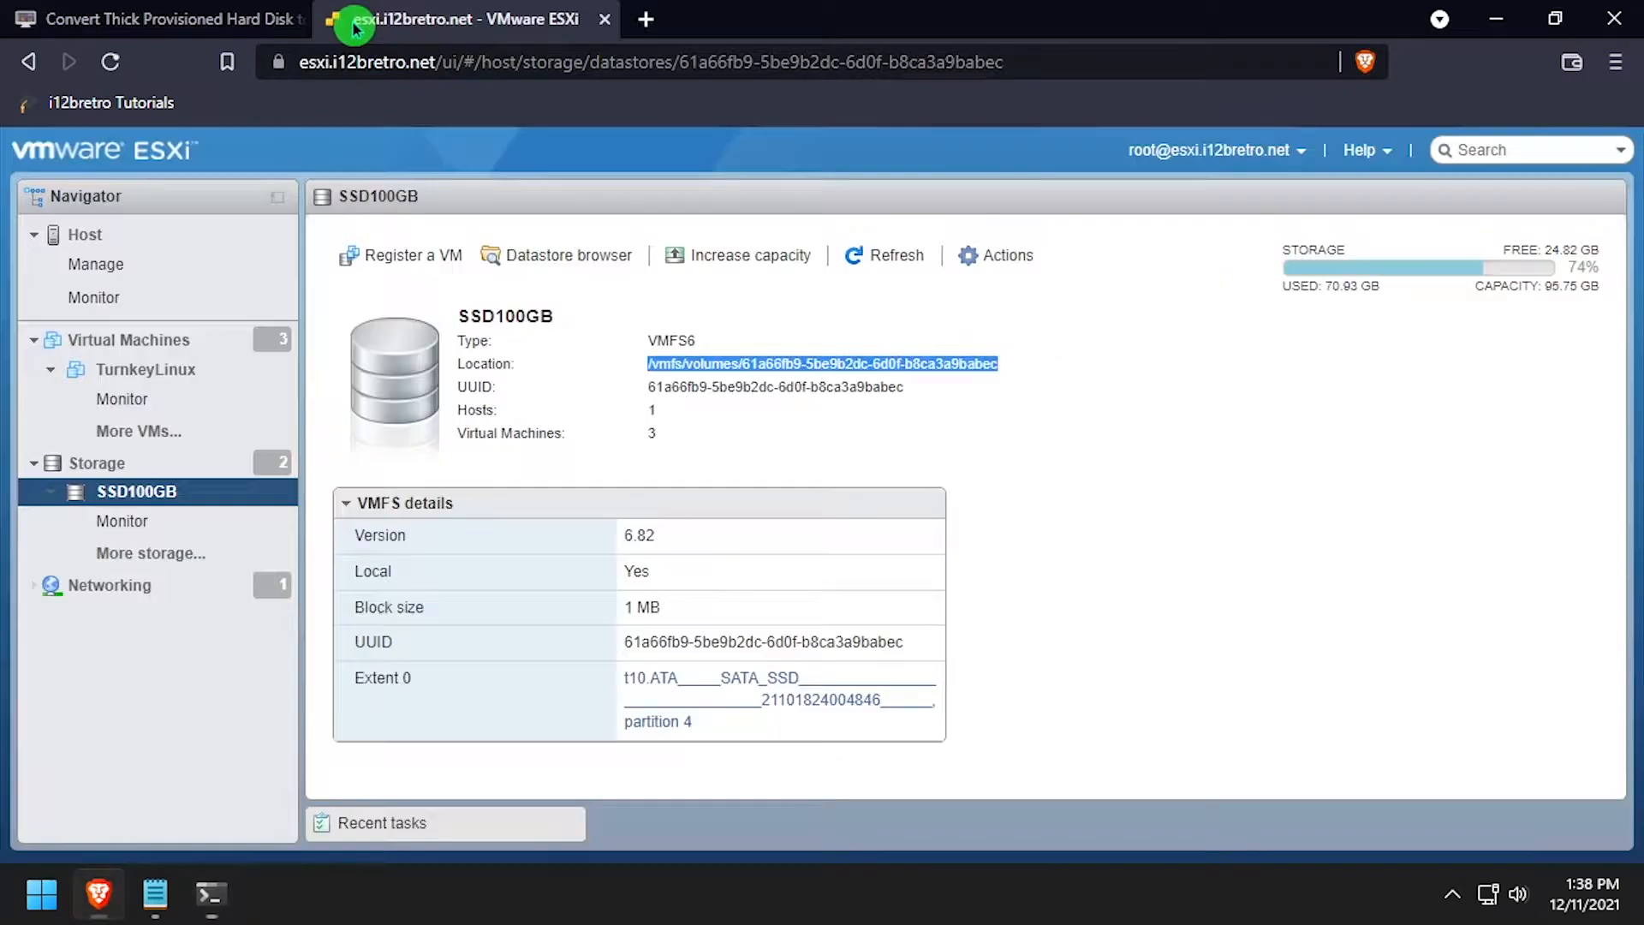
Verify TurnkeyLinux Hard disk 1 shows Thin provisioned: No, then return to the tutorial tab
click(145, 369)
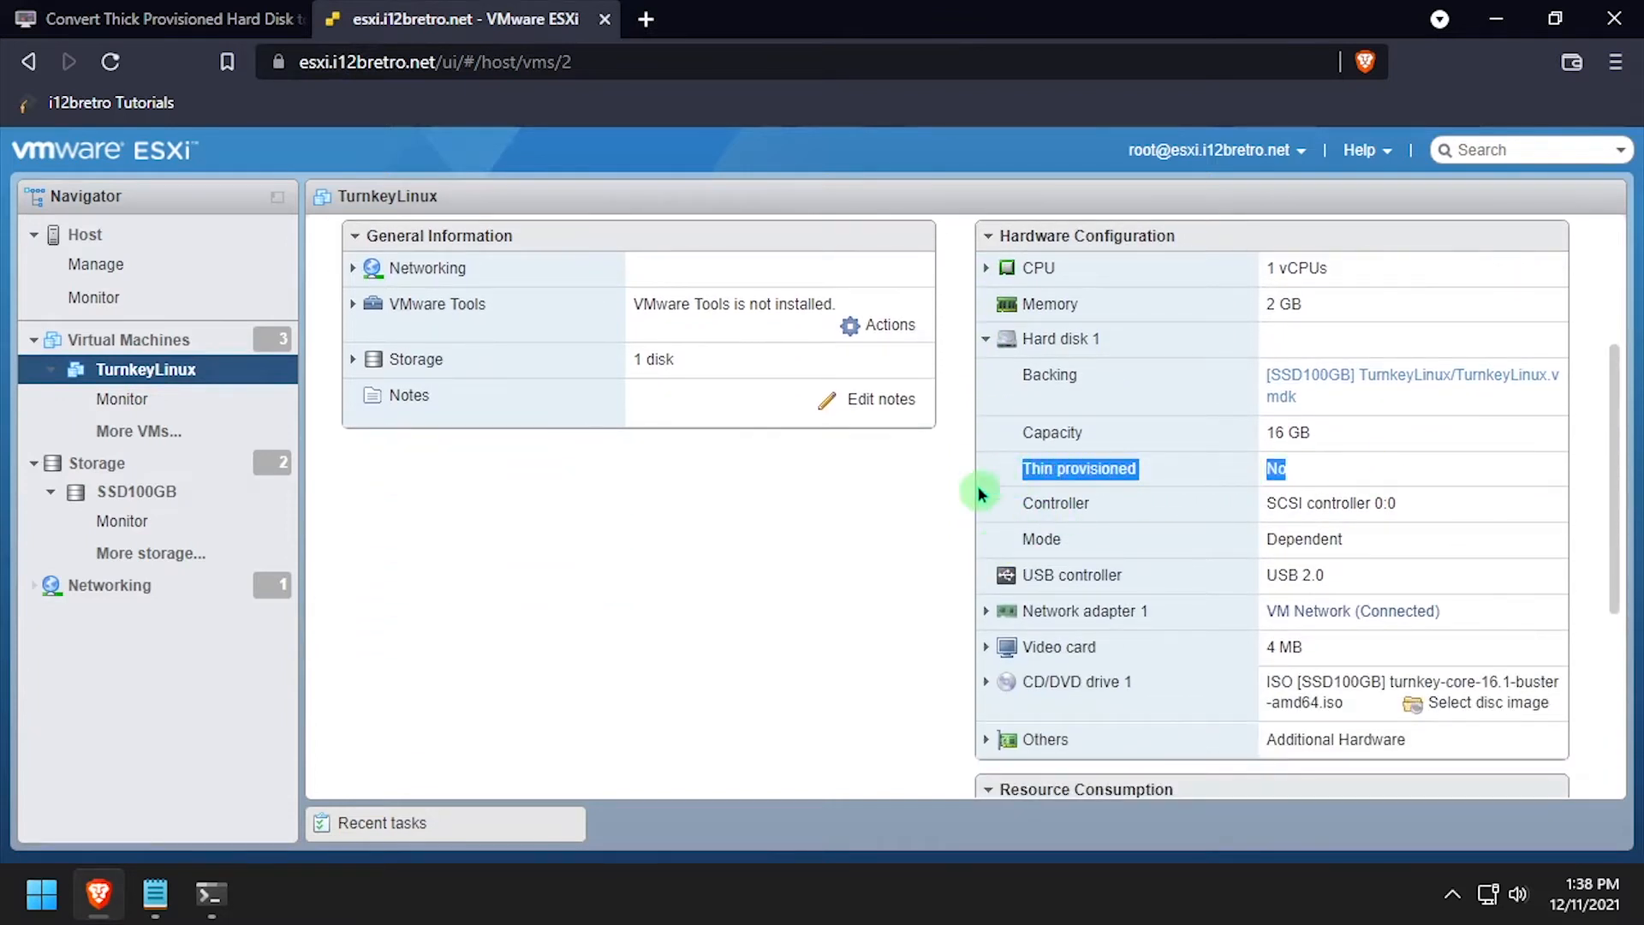
mouse_move(226, 34)
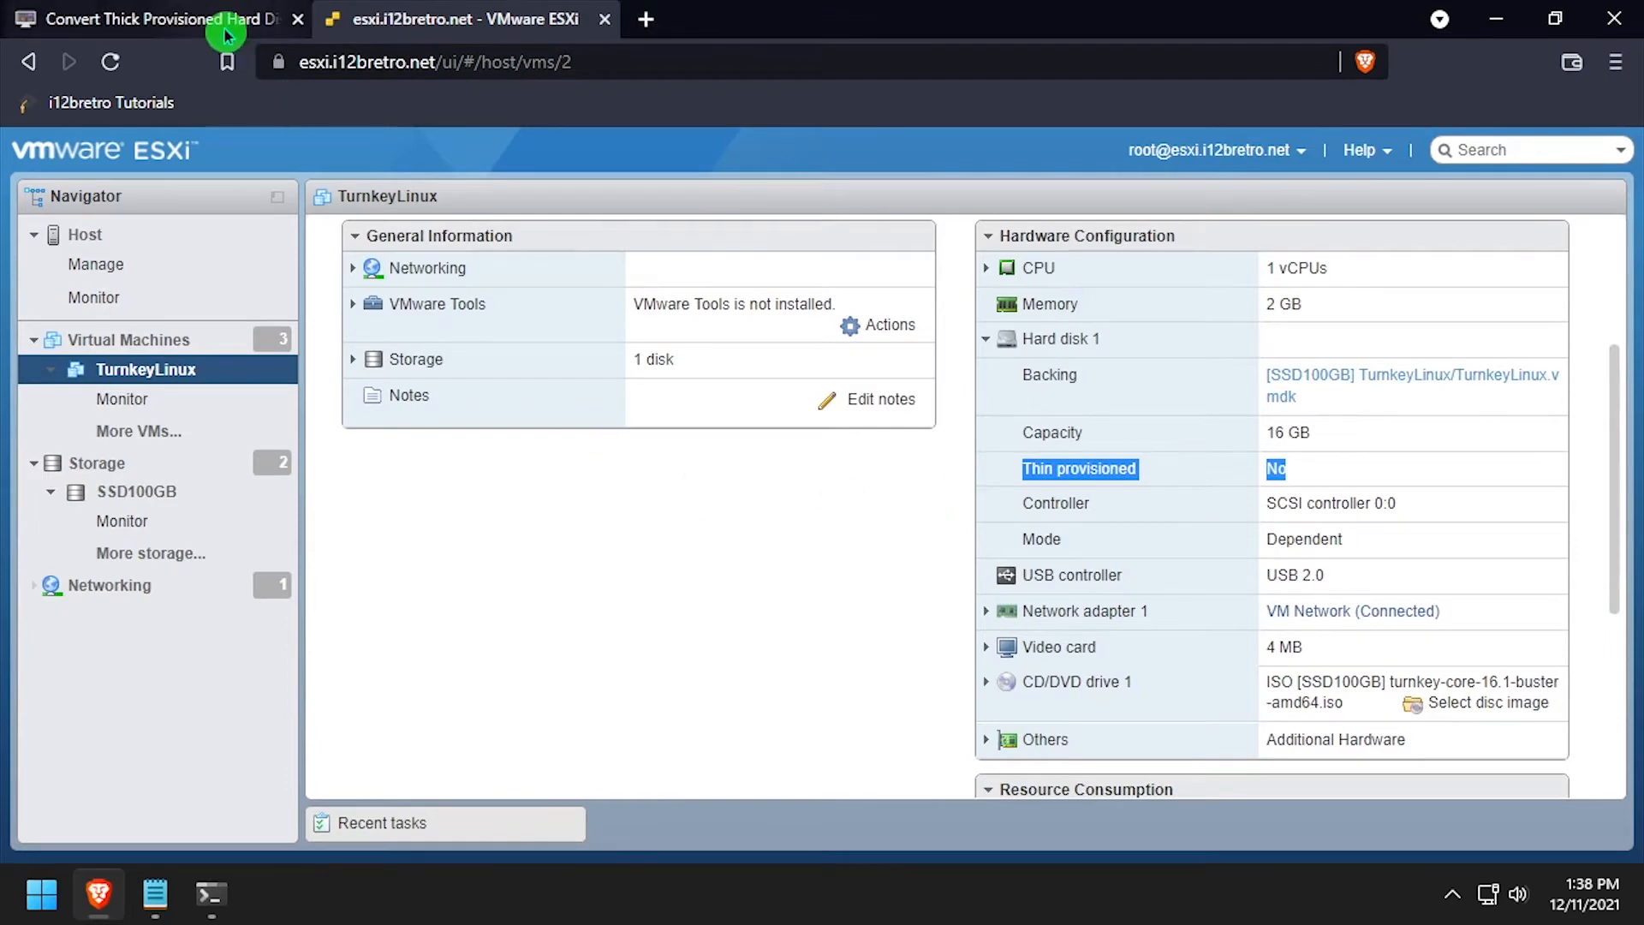
click(129, 18)
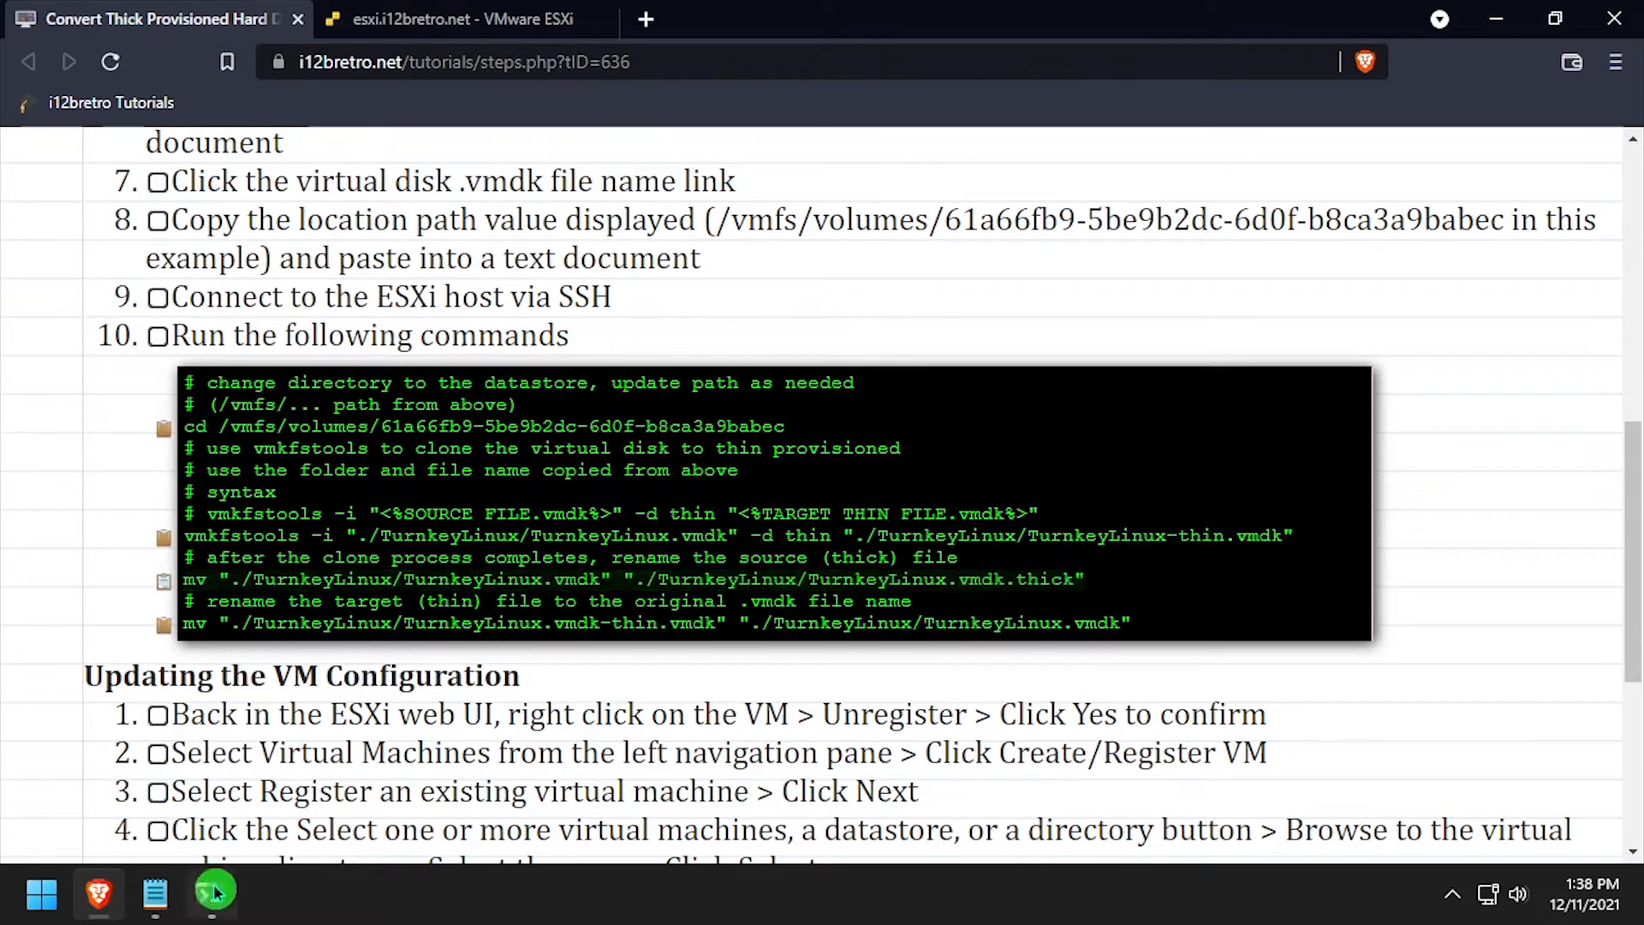
Bring the SSH terminal forward to rename the disks and list the TurnkeyLinux folder
click(209, 894)
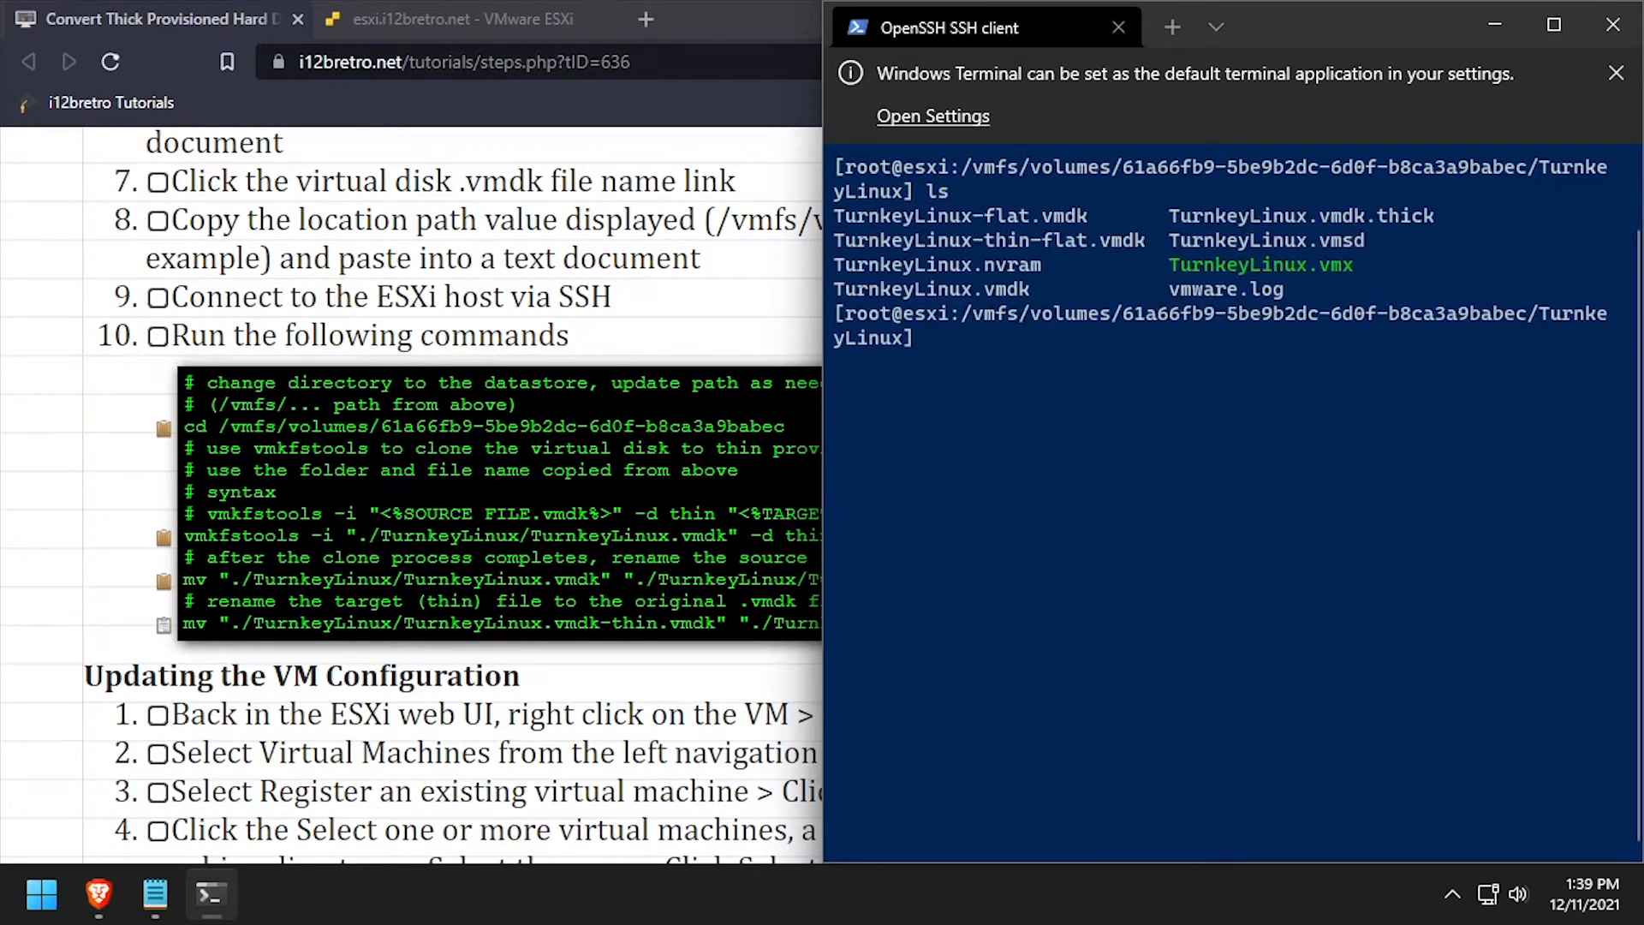
Unregister the TurnkeyLinux virtual machine from the ESXi Navigator
click(458, 19)
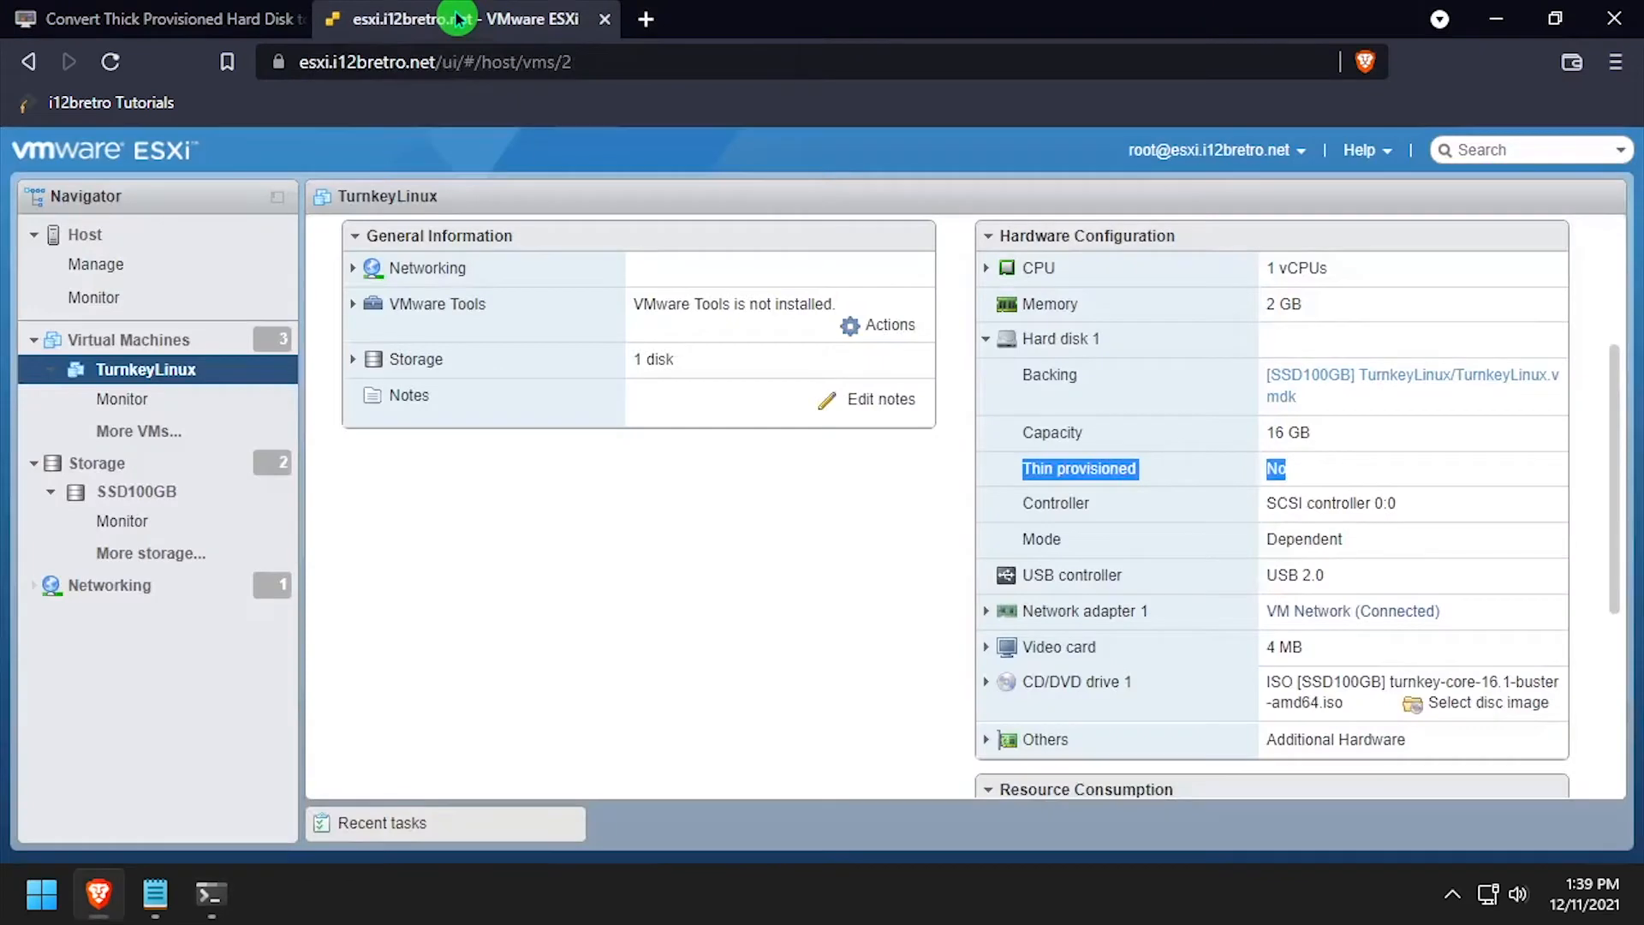
right_click(145, 369)
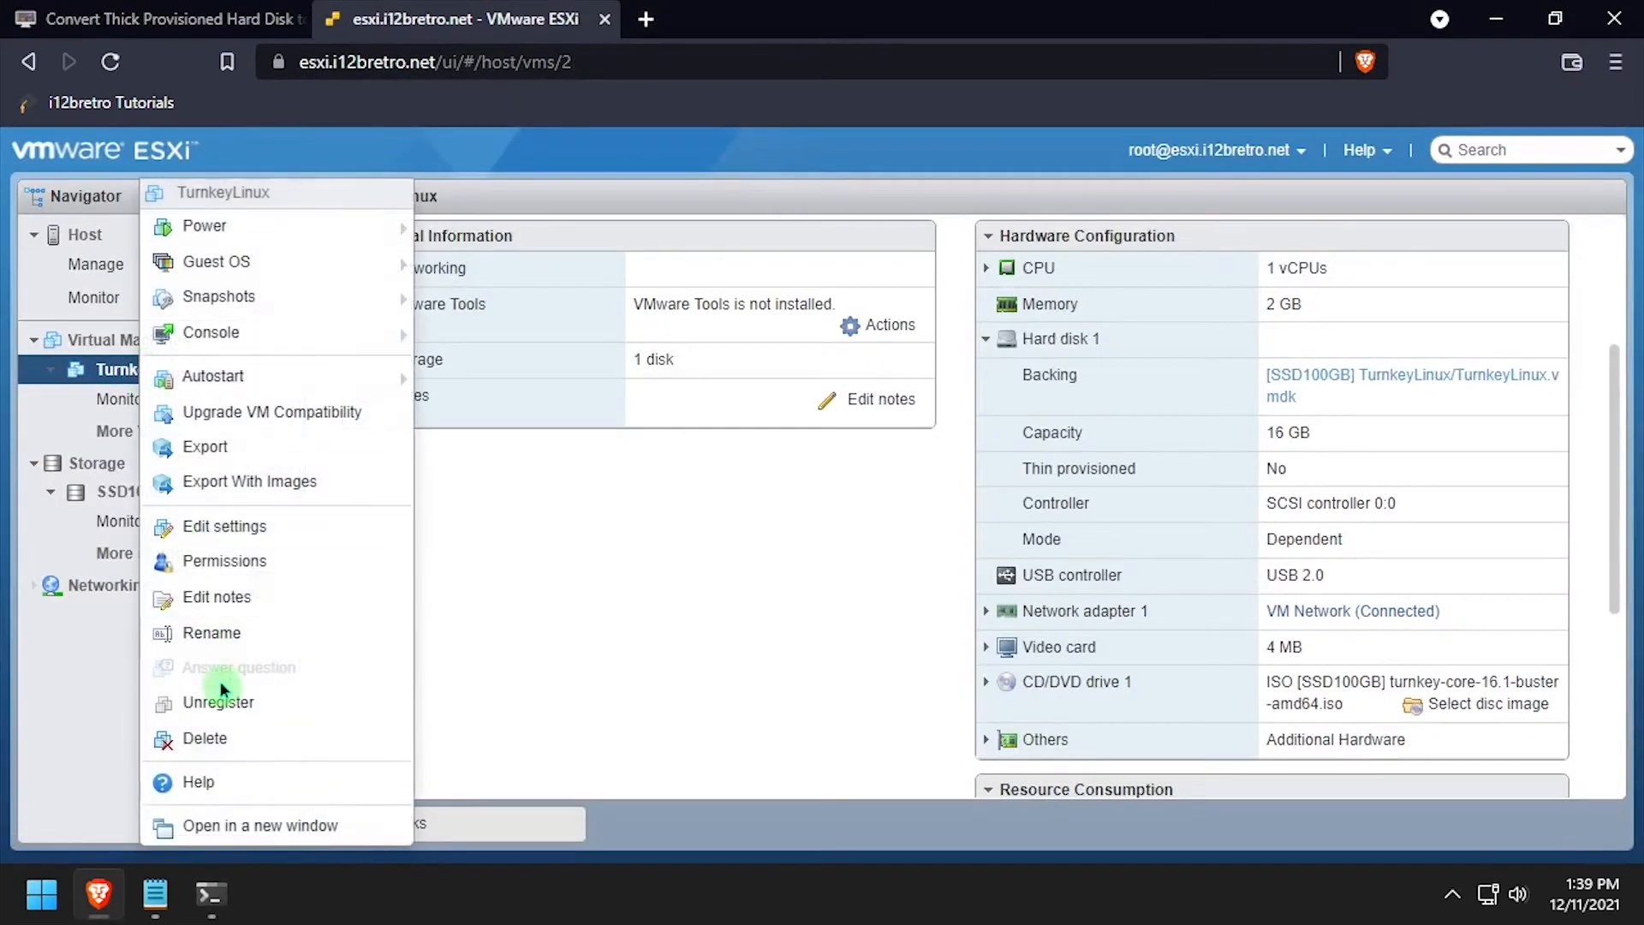
click(218, 702)
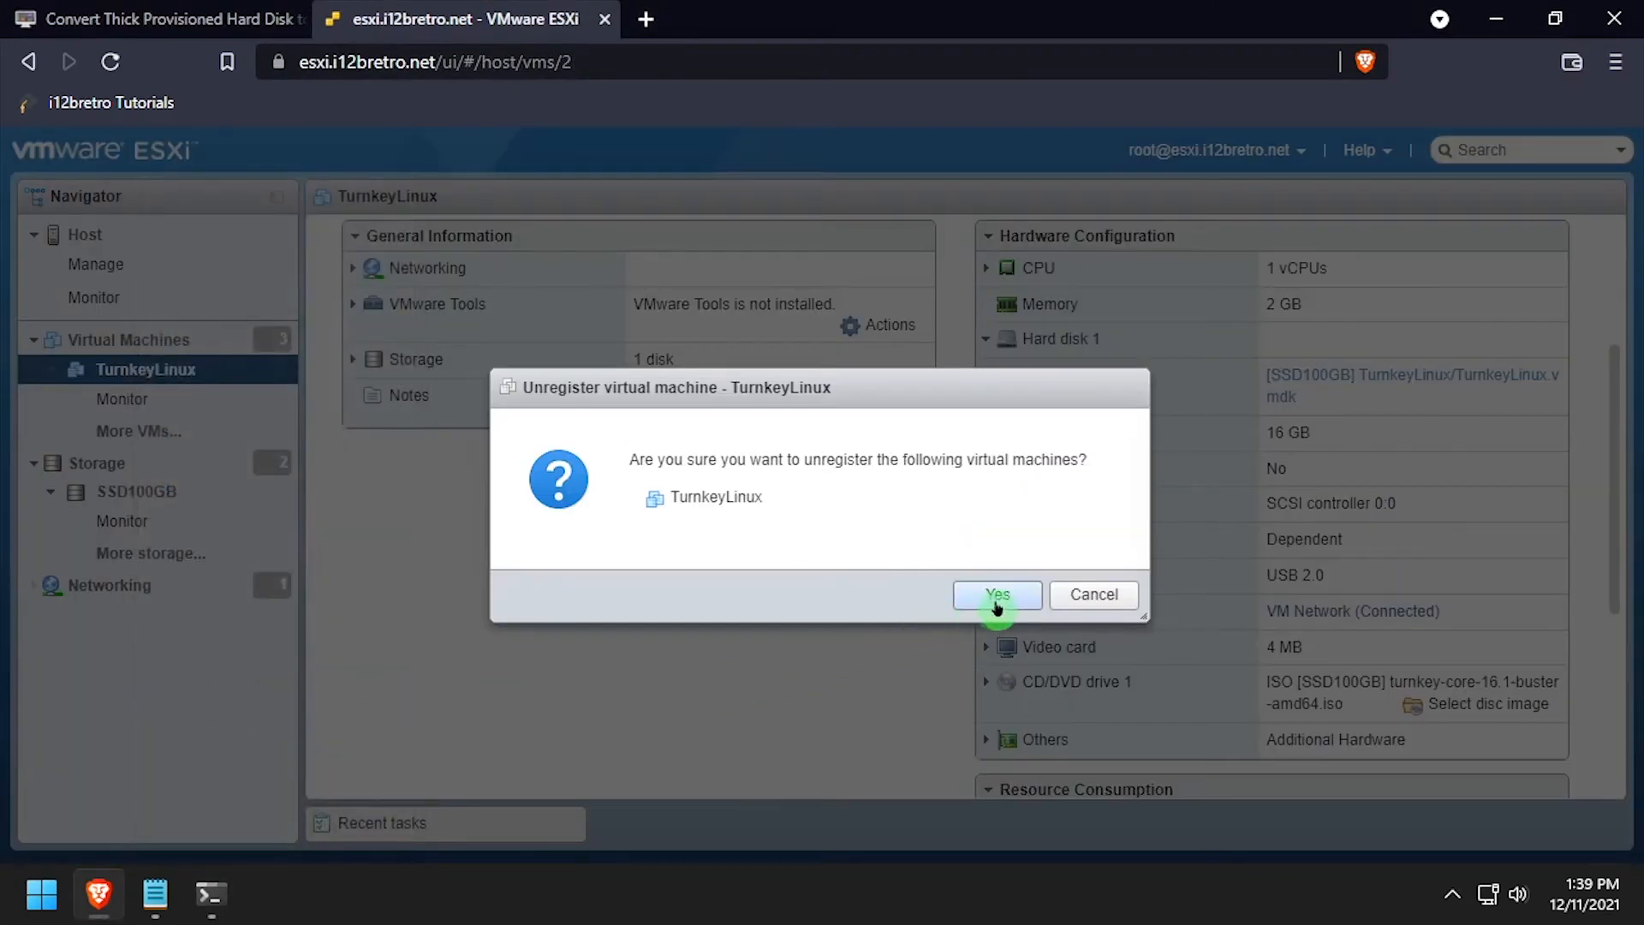
click(998, 594)
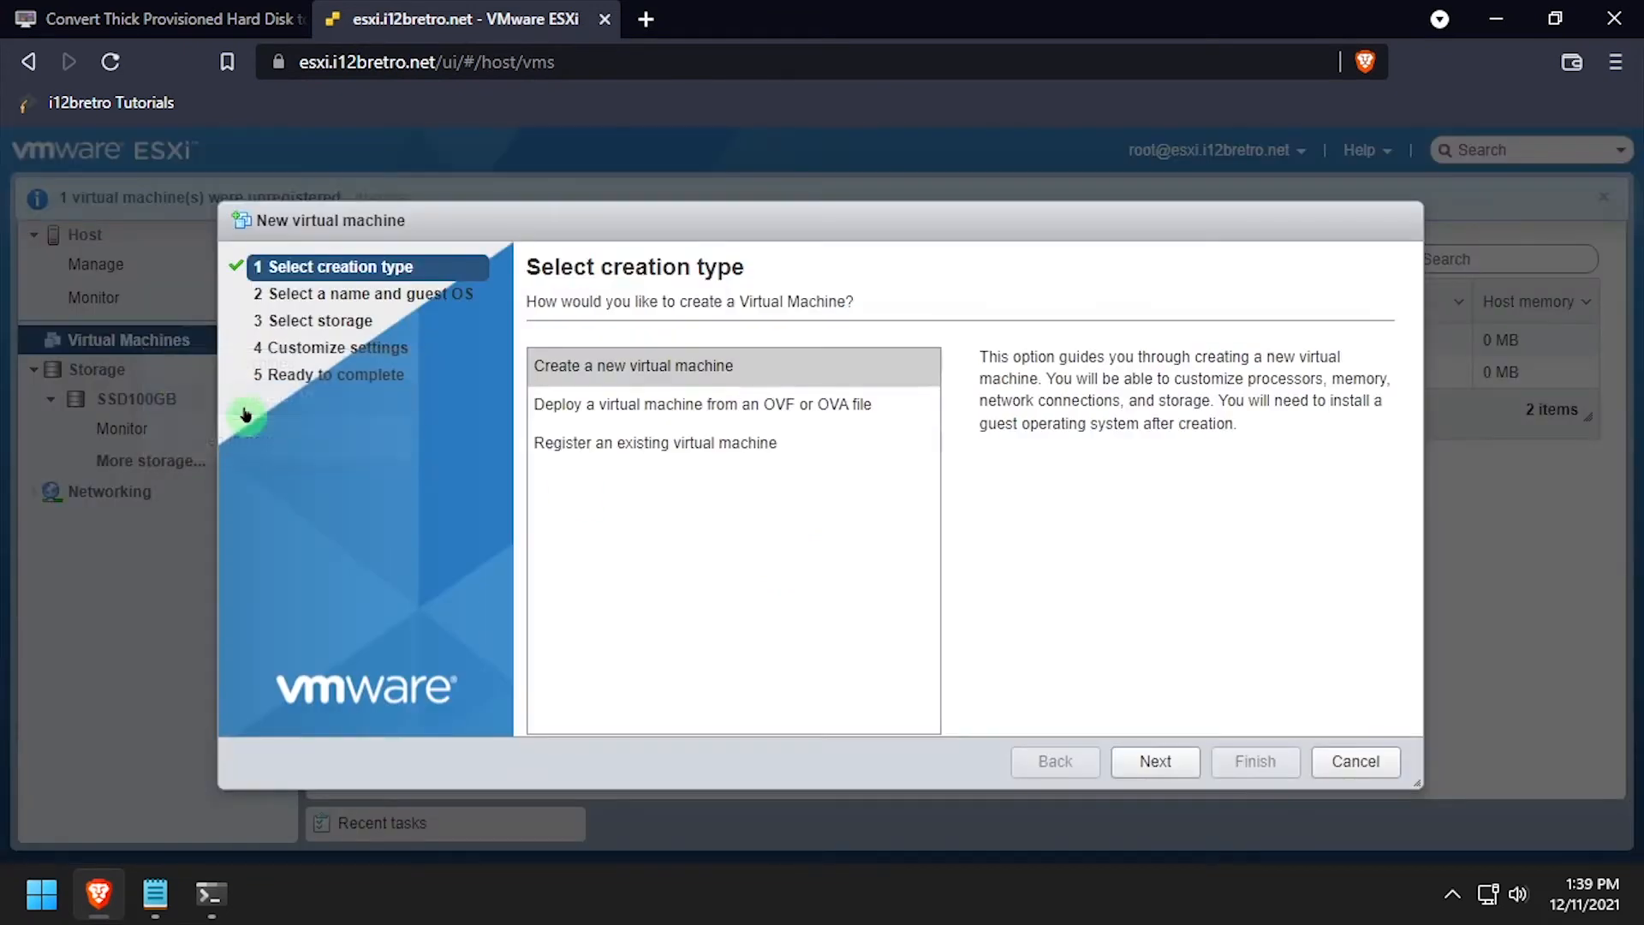
Register the existing TurnkeyLinux.vmx from SSD100GB's TurnkeyLinux folder
click(656, 443)
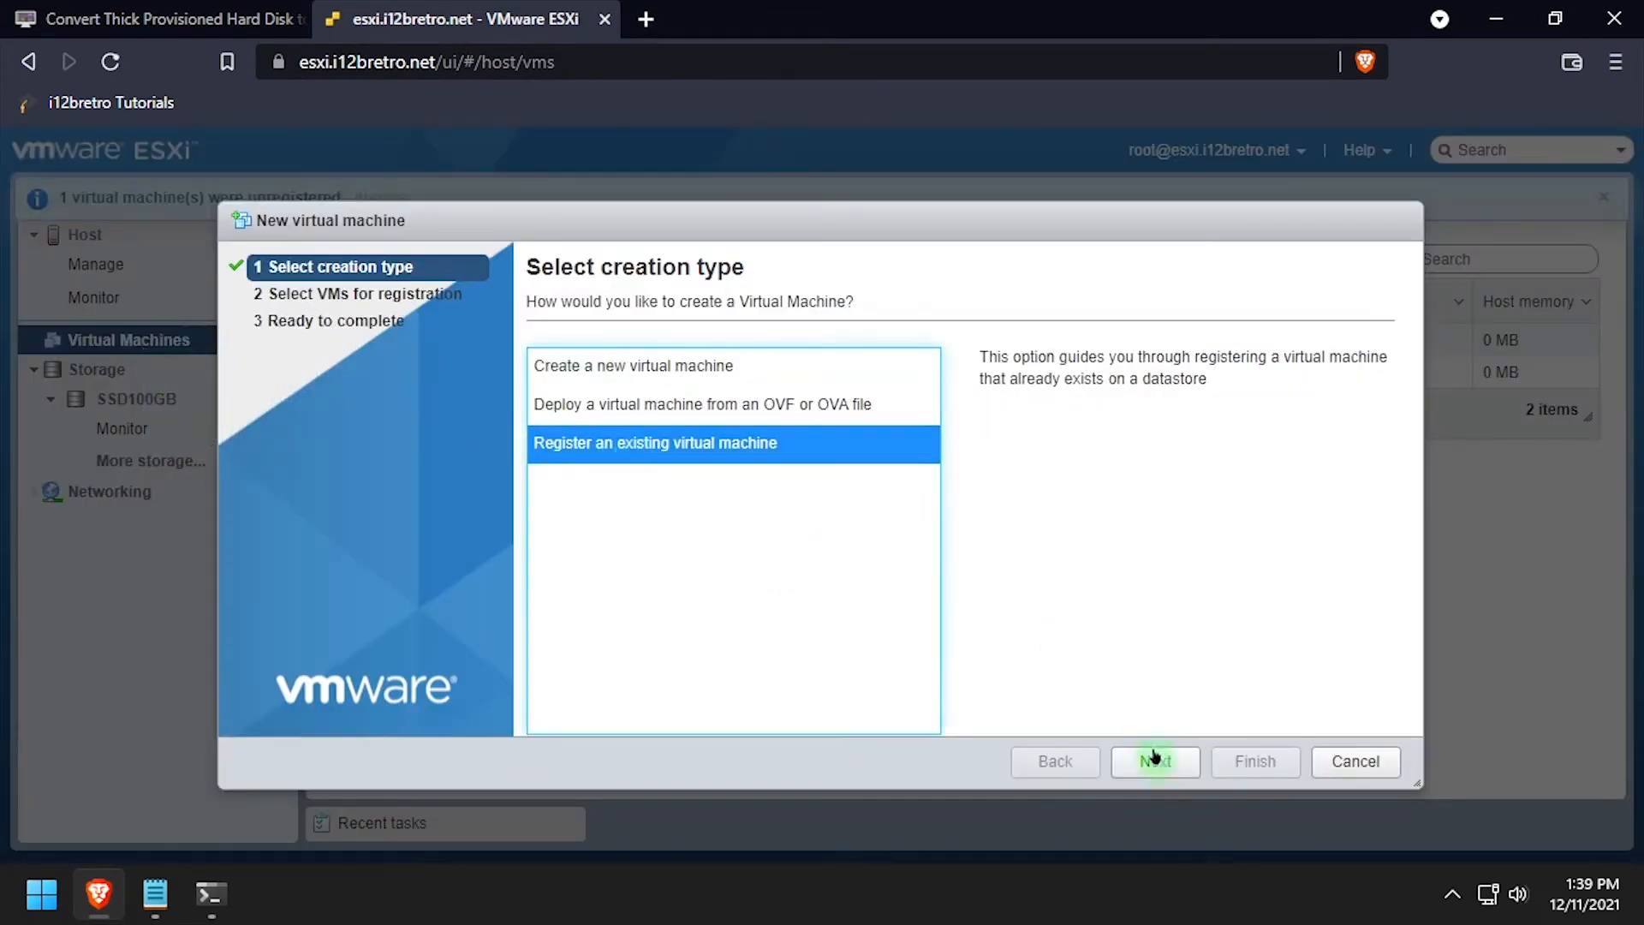
click(1154, 761)
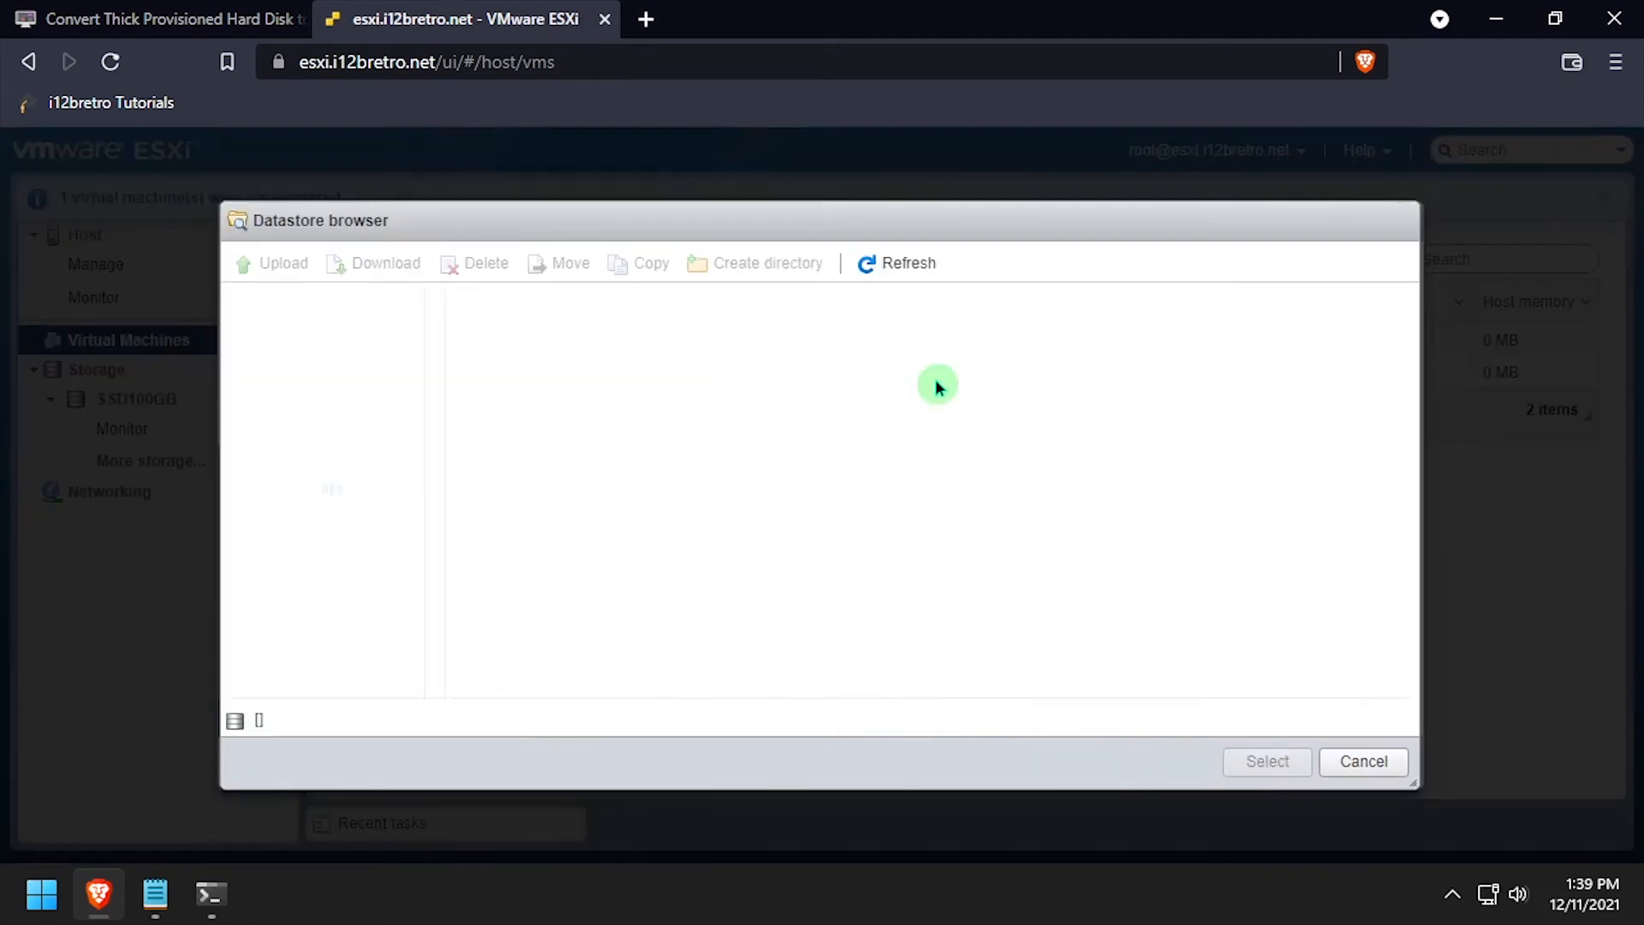
click(299, 329)
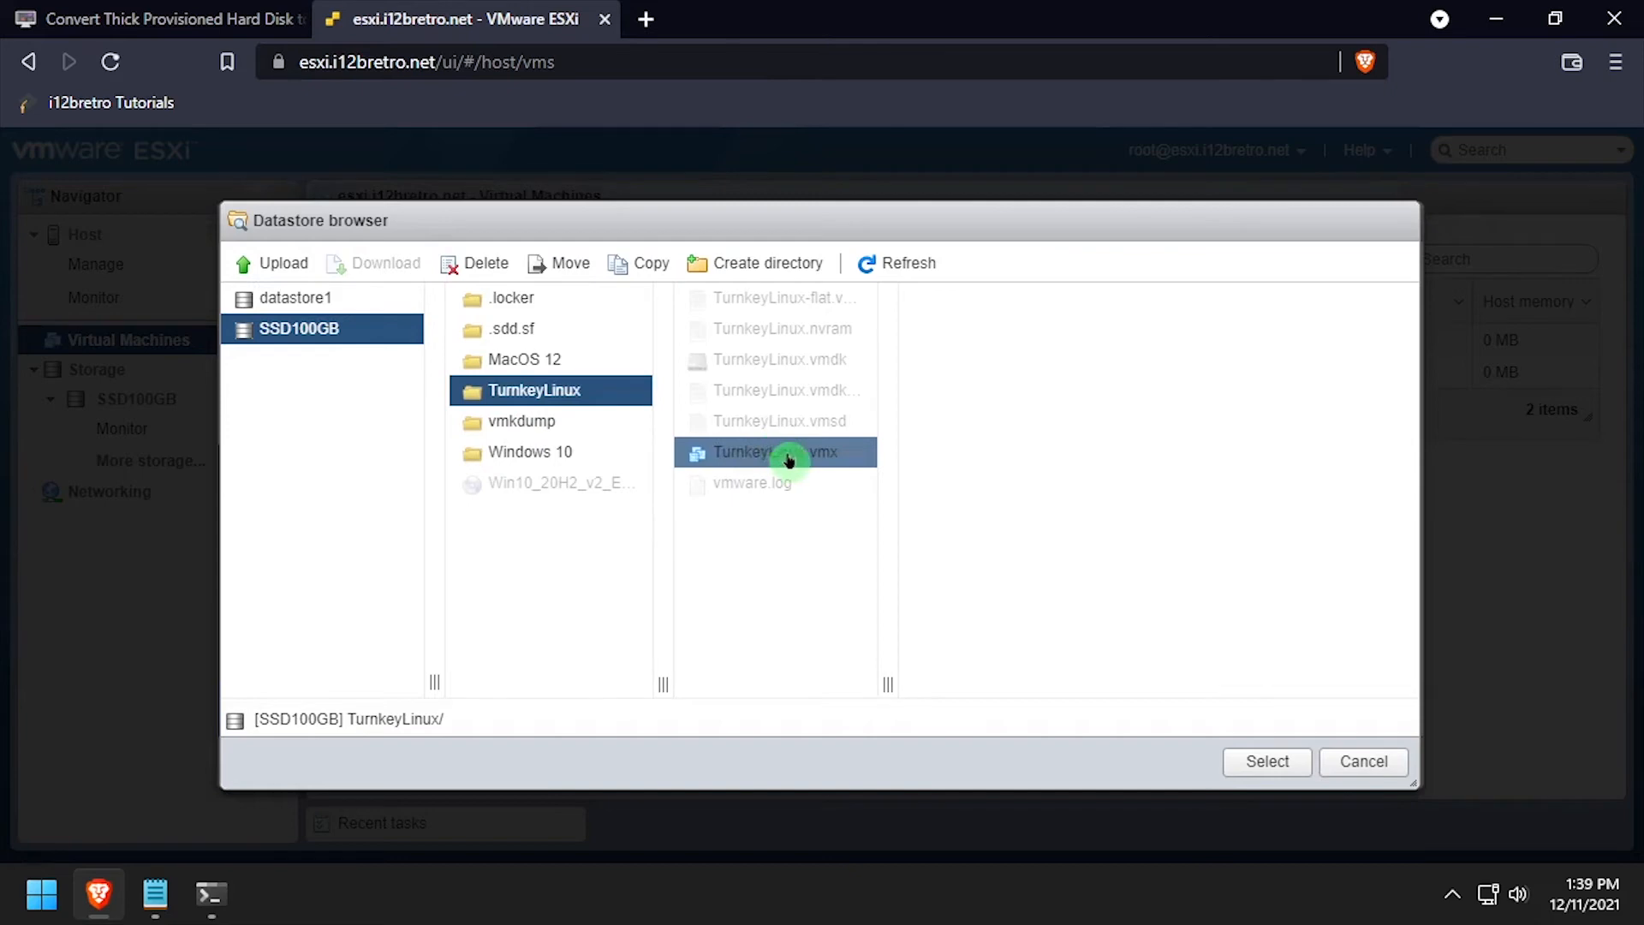
click(1255, 761)
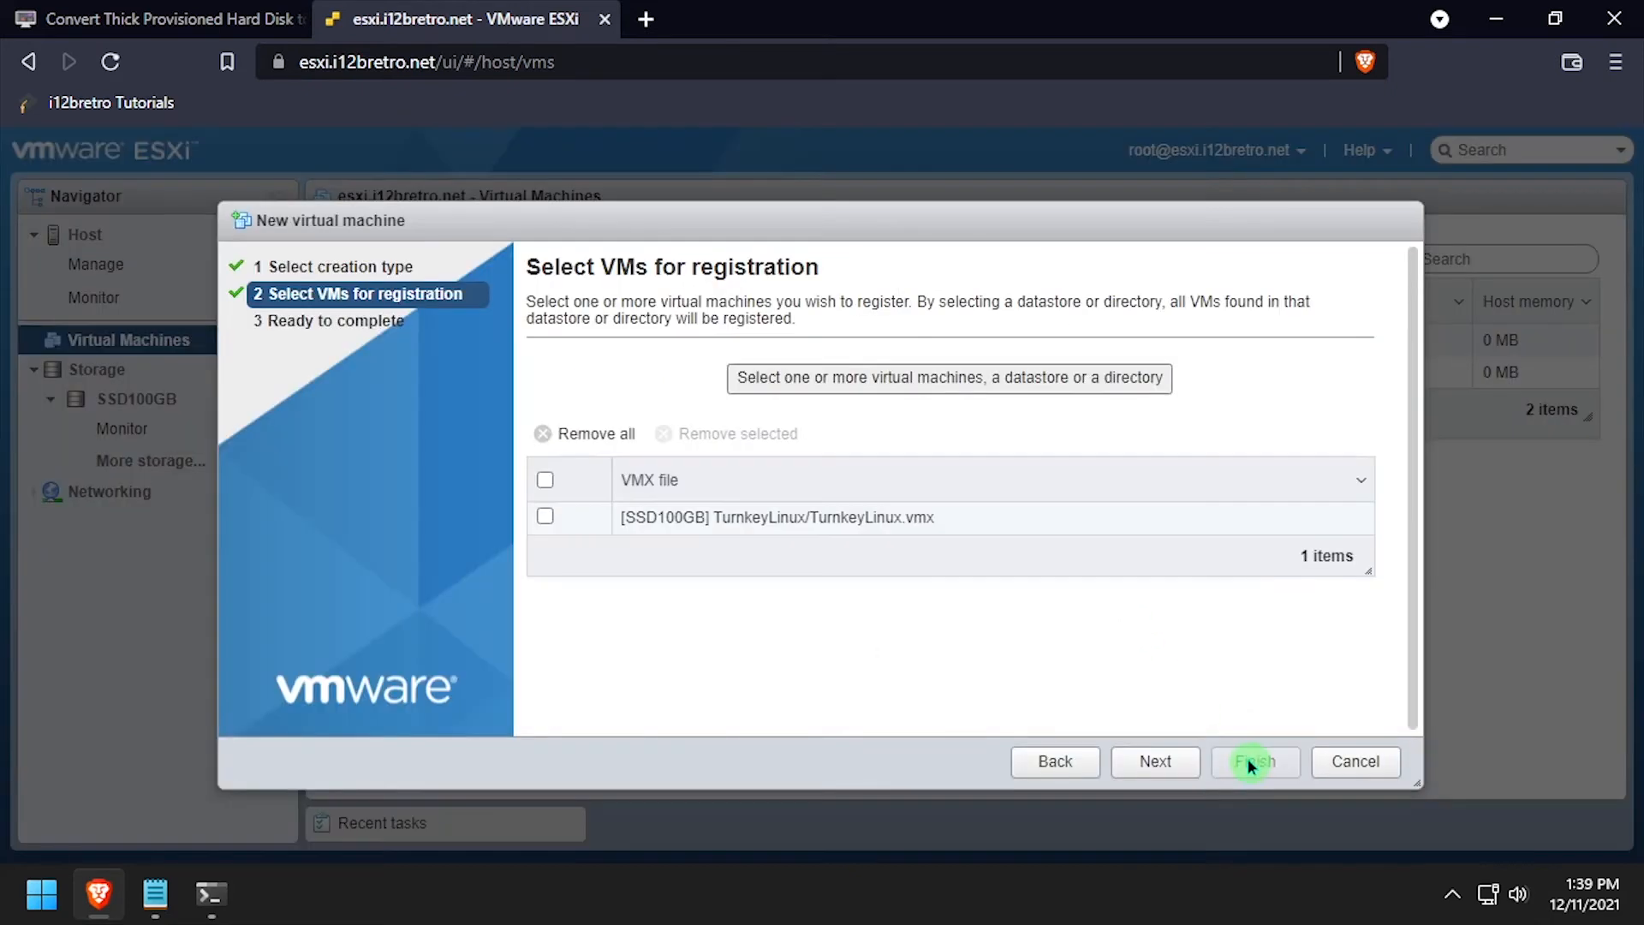
click(1155, 761)
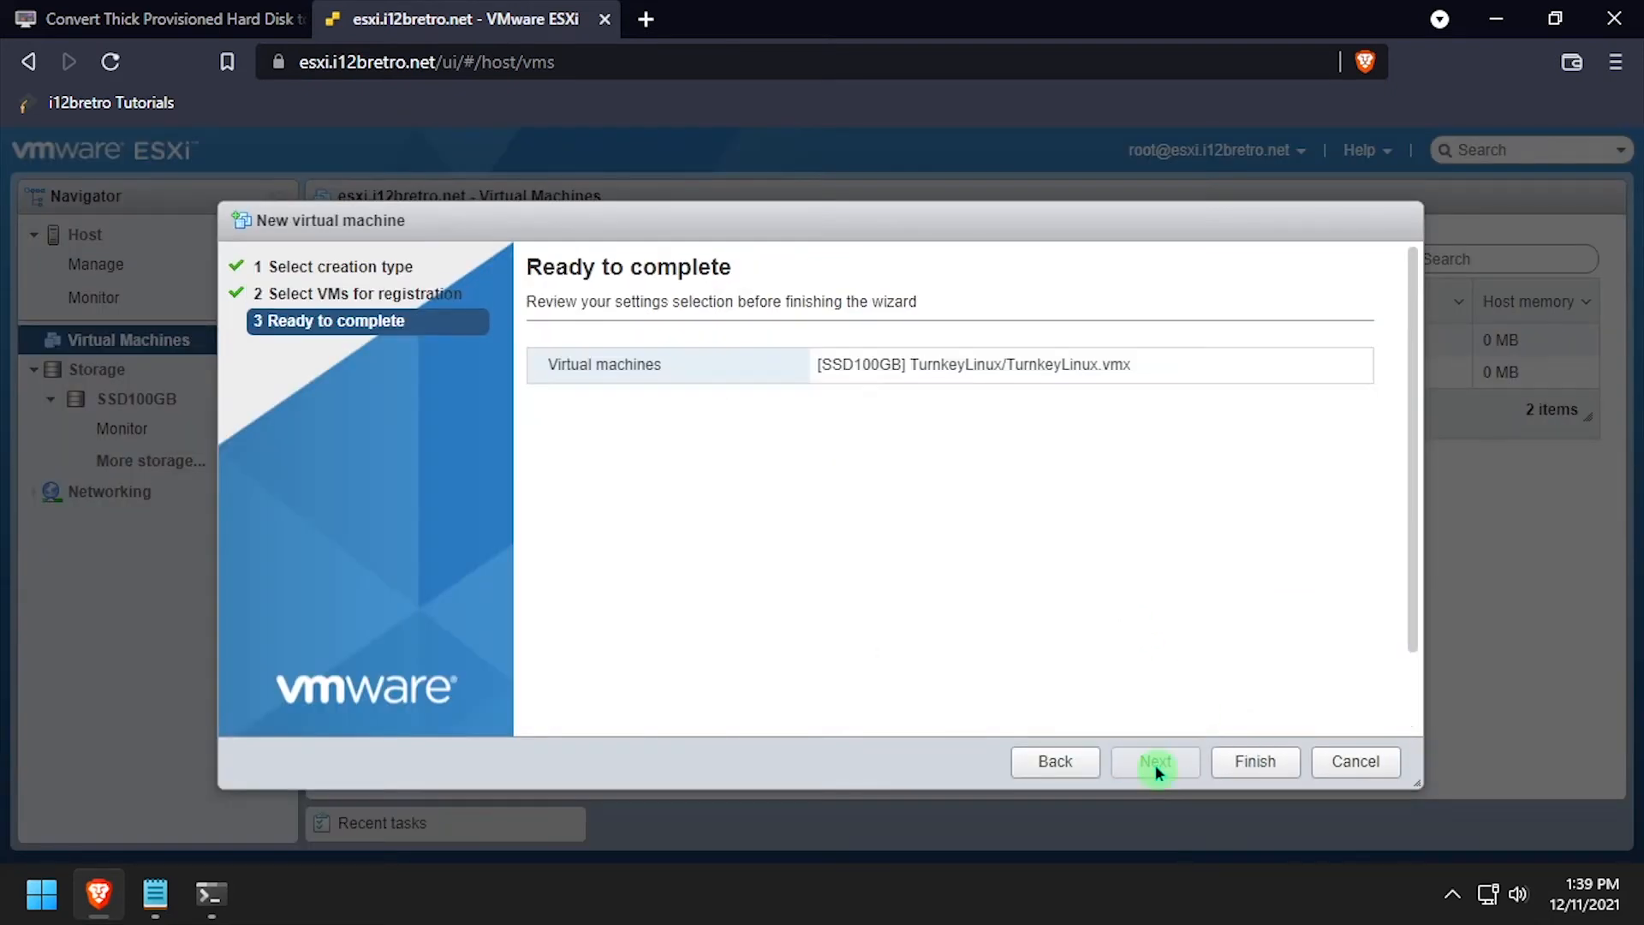
click(1255, 761)
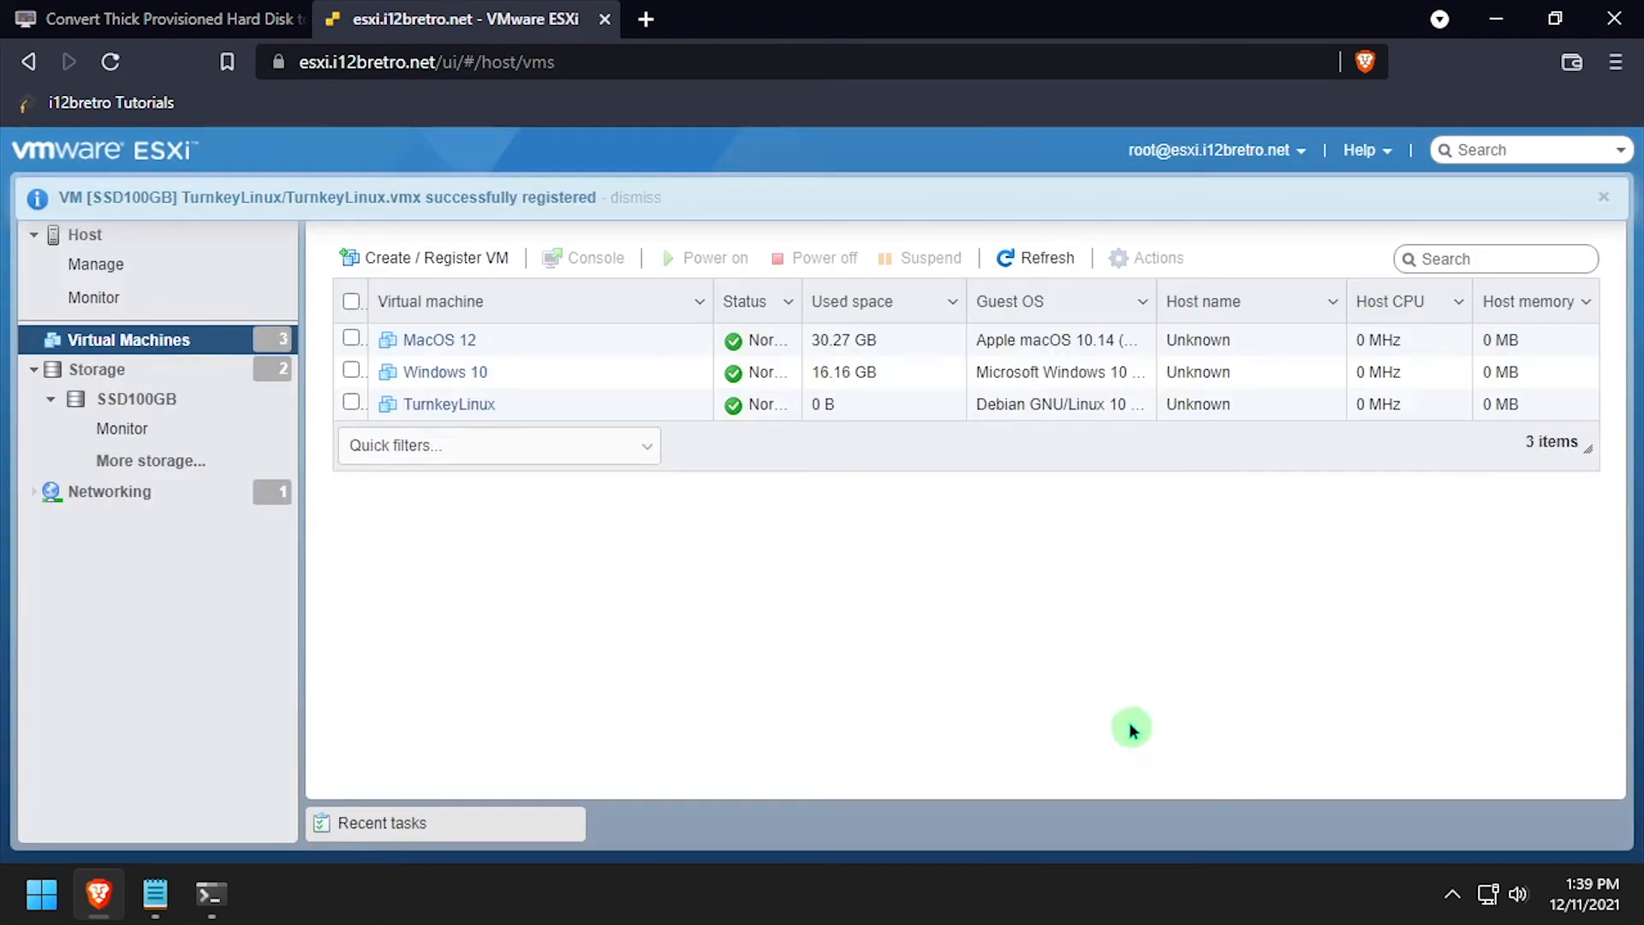
Power on the TurnkeyLinux VM and go back to the tutorial tab
click(448, 404)
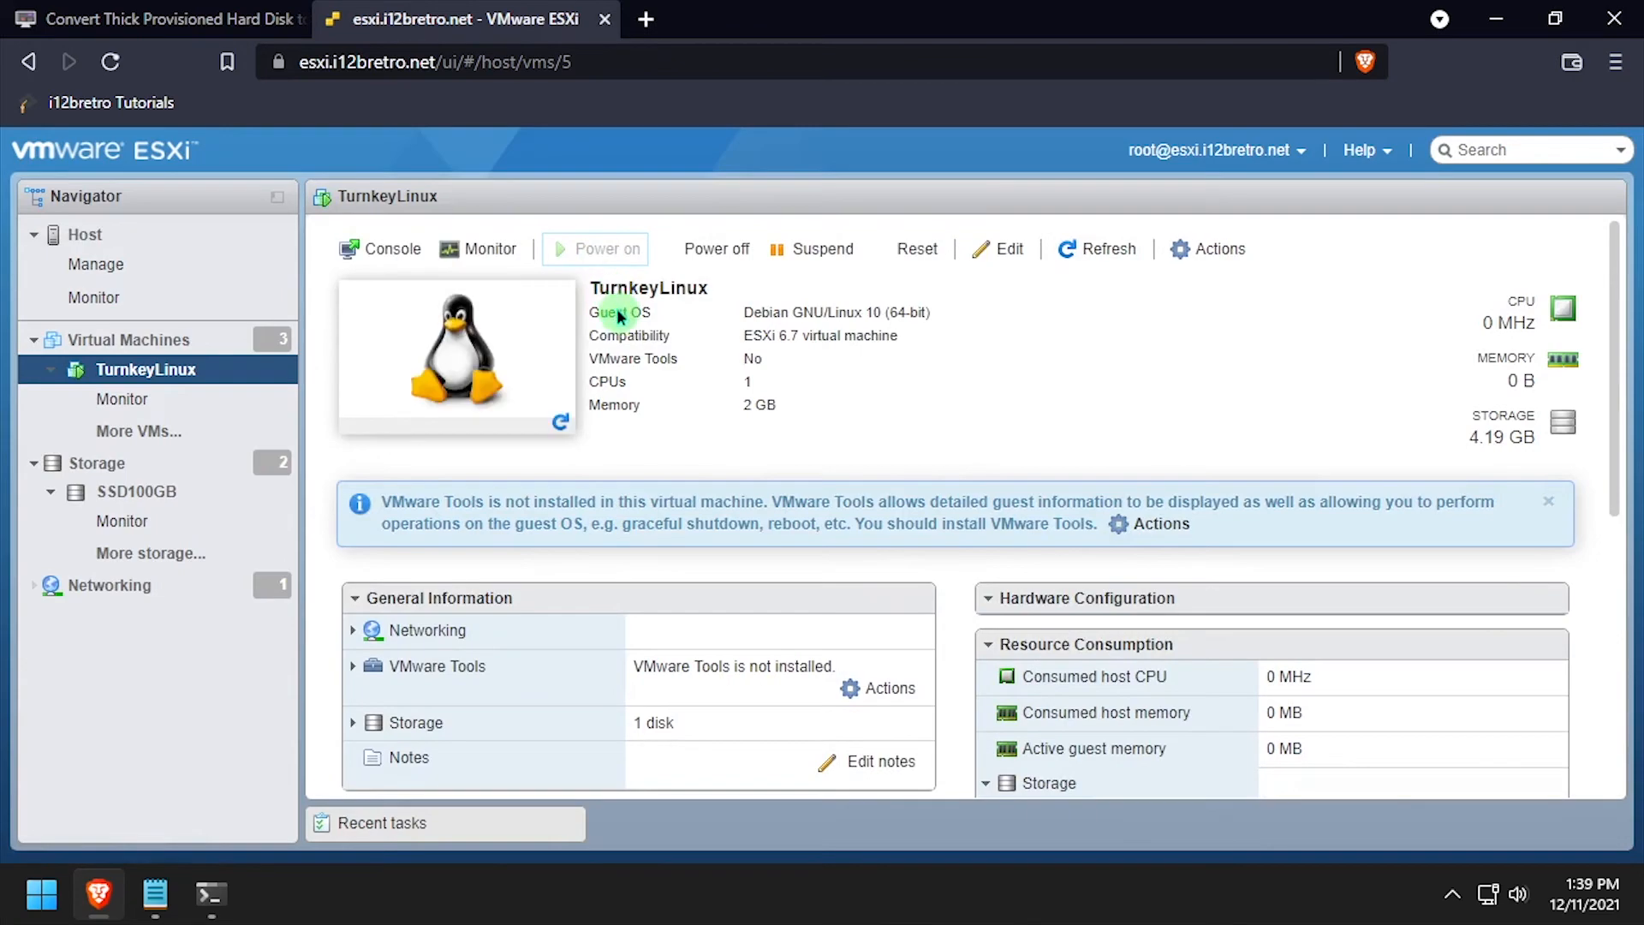
click(594, 249)
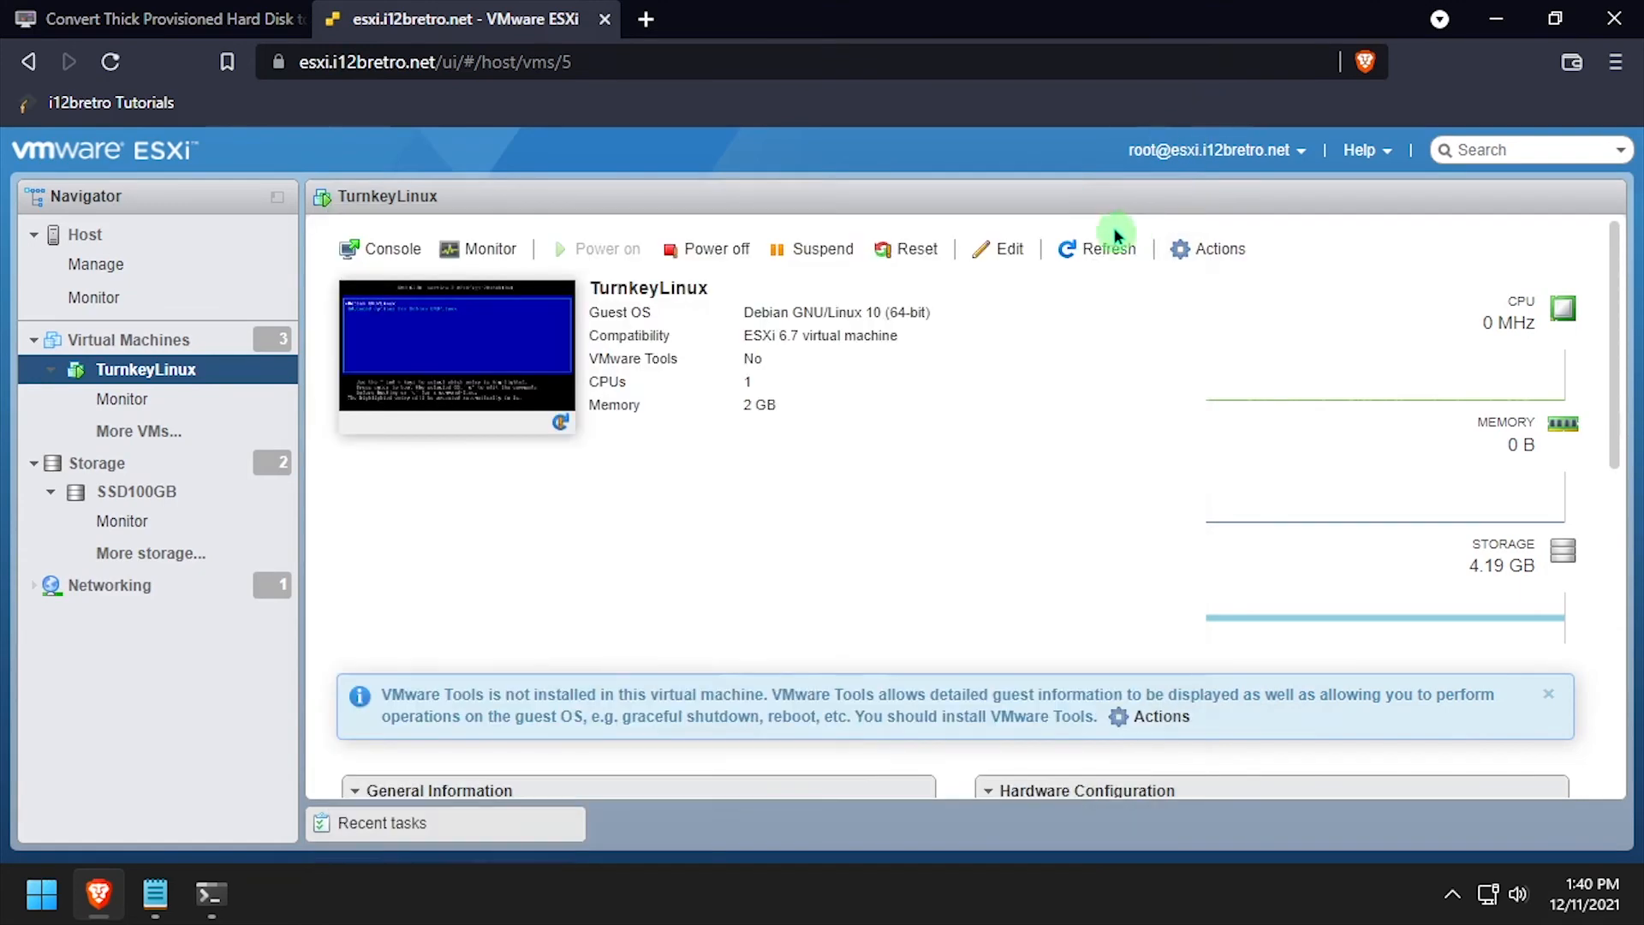
click(137, 17)
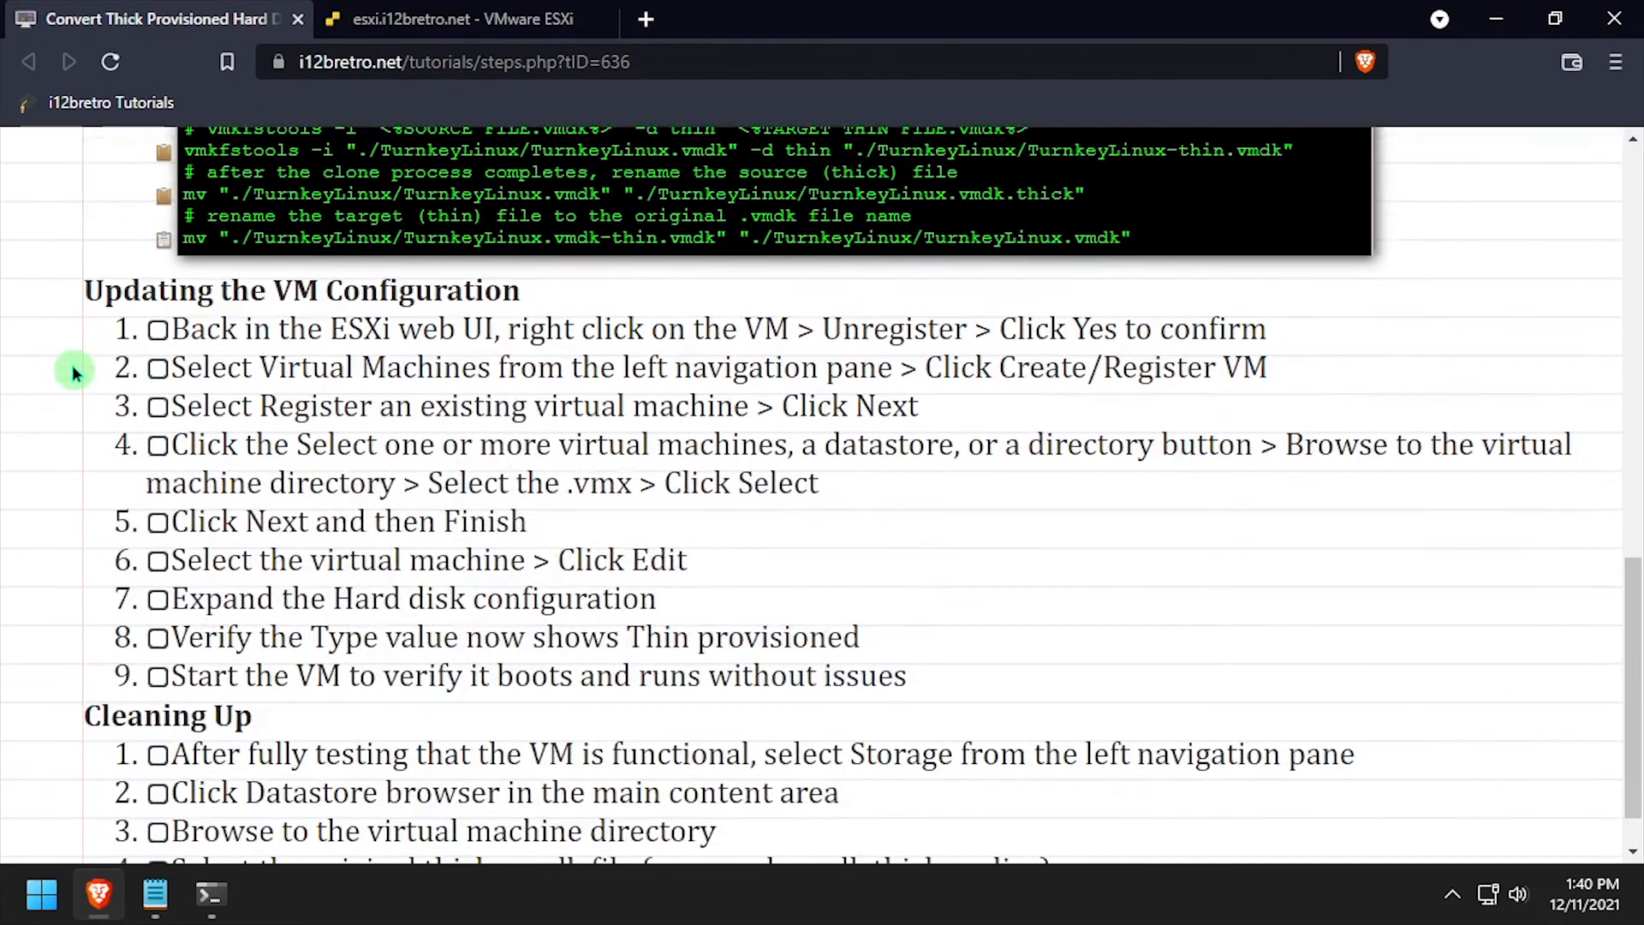
Return to the SSH terminal and start typing the rm command for the TurnkeyLinux thick file
scroll(down, 3)
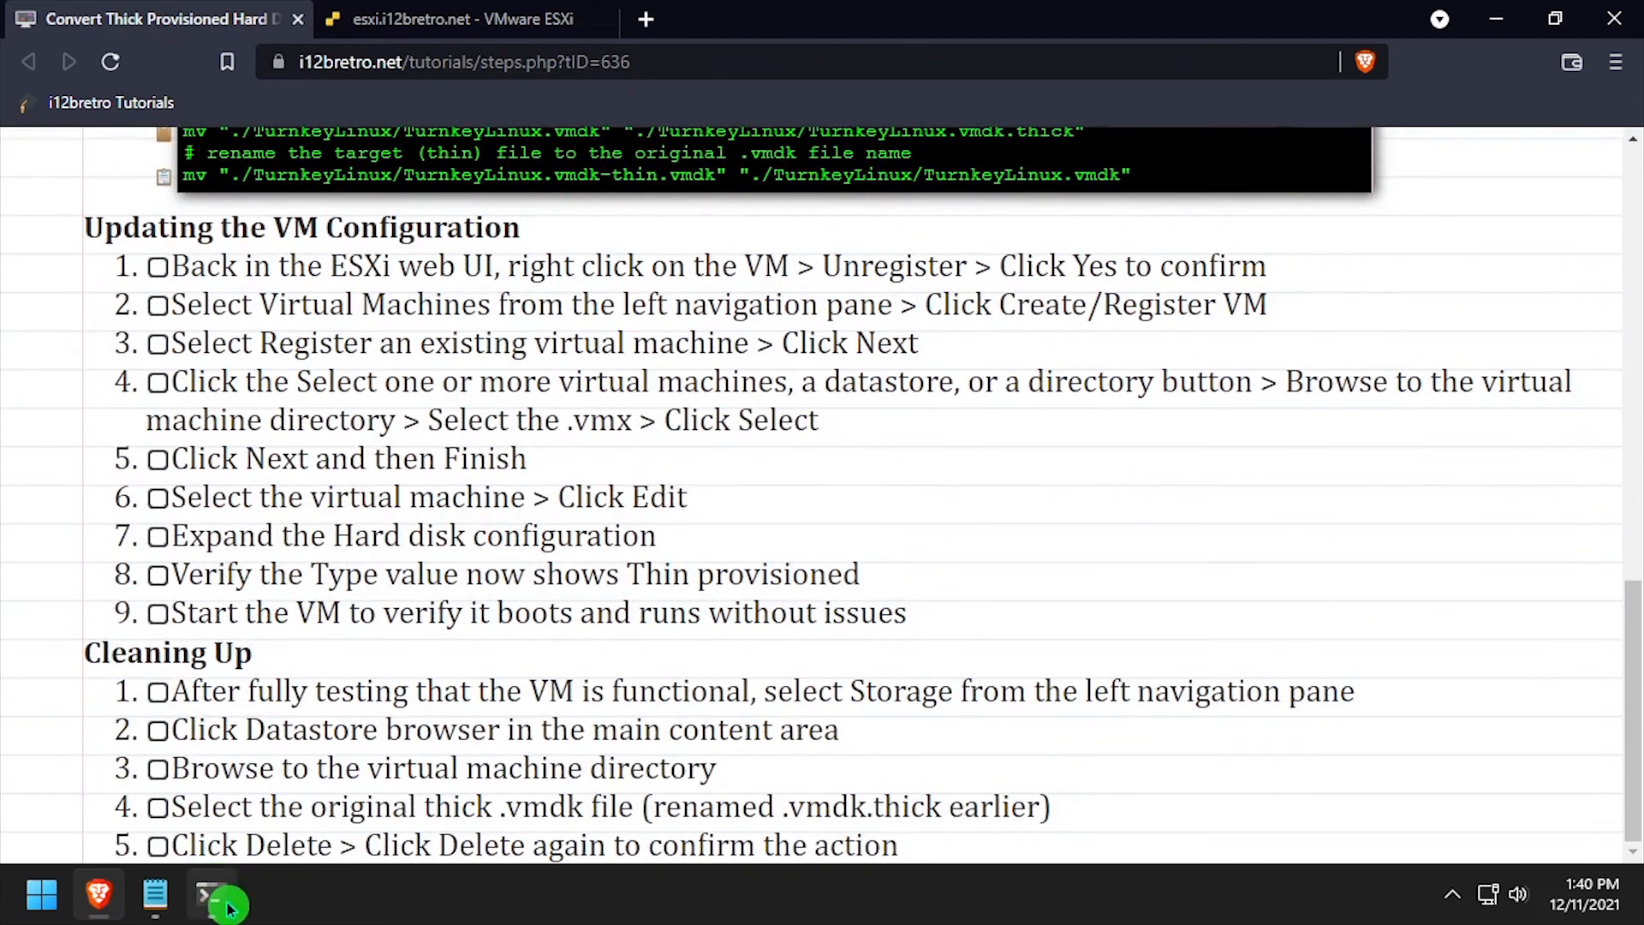
click(210, 894)
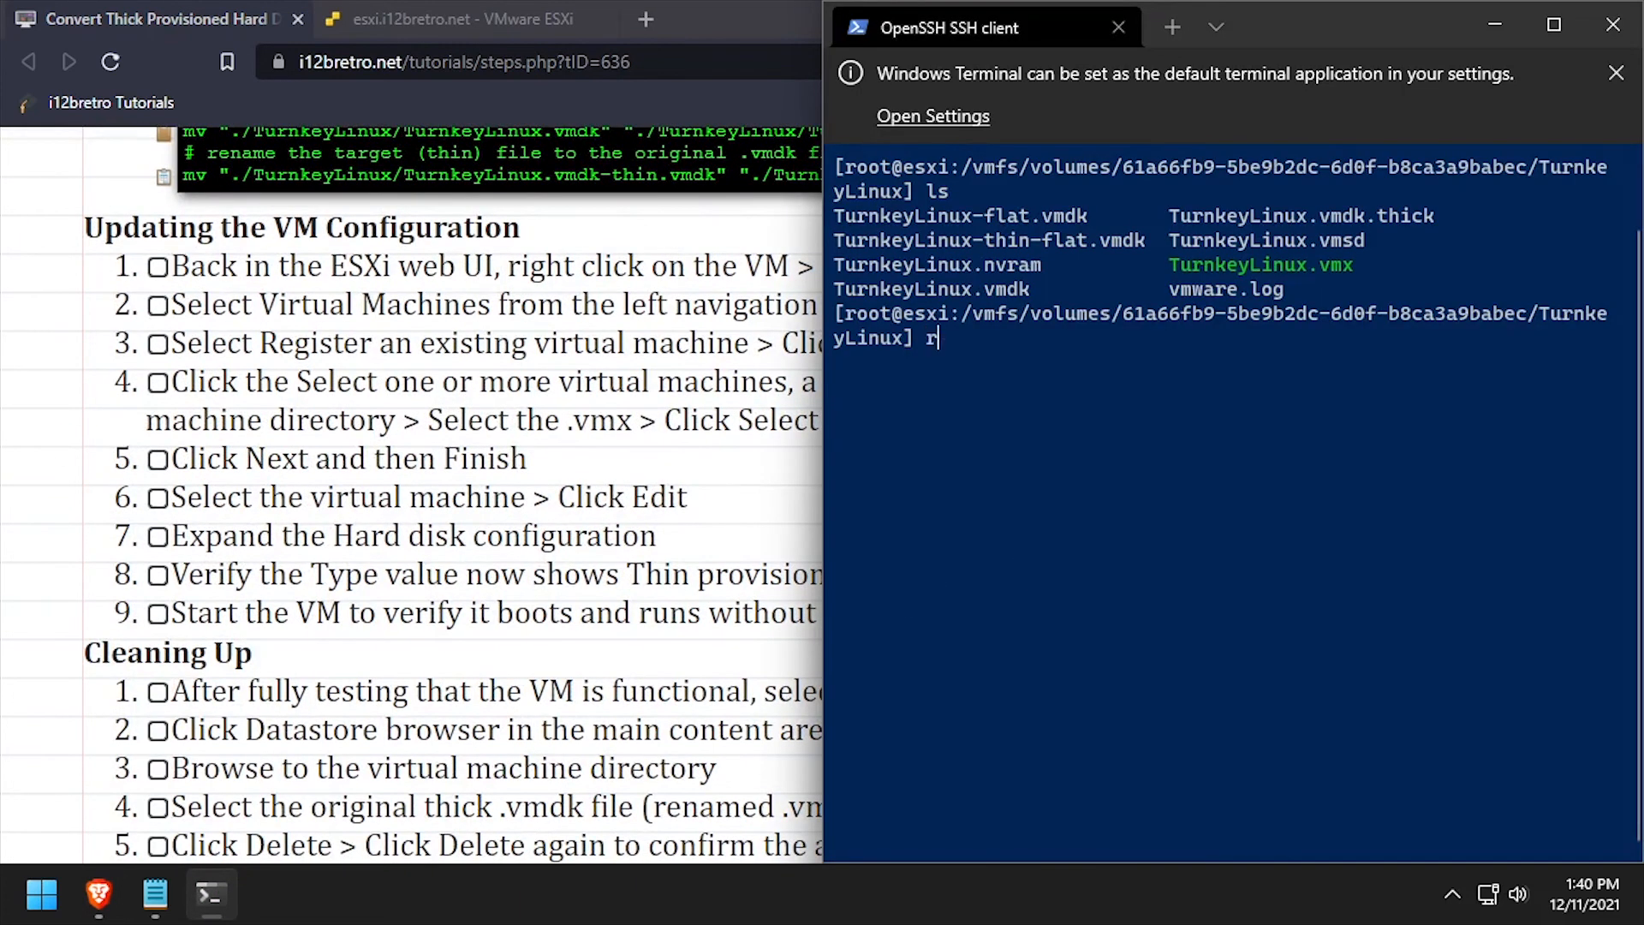
text(m TurnkeyLinux)
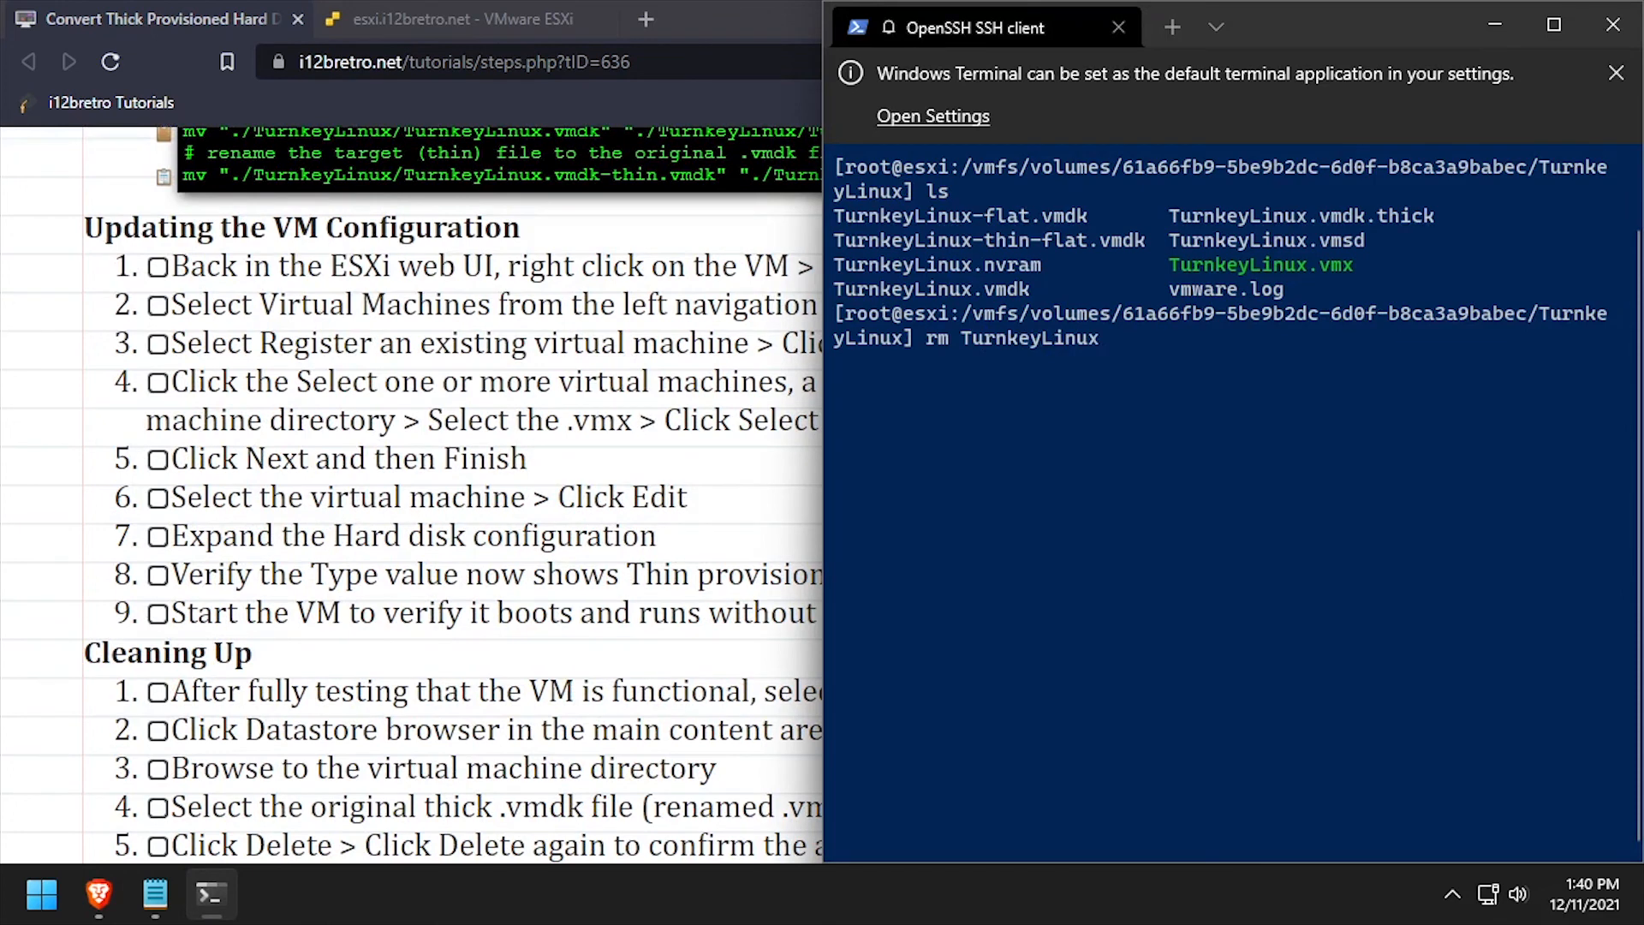